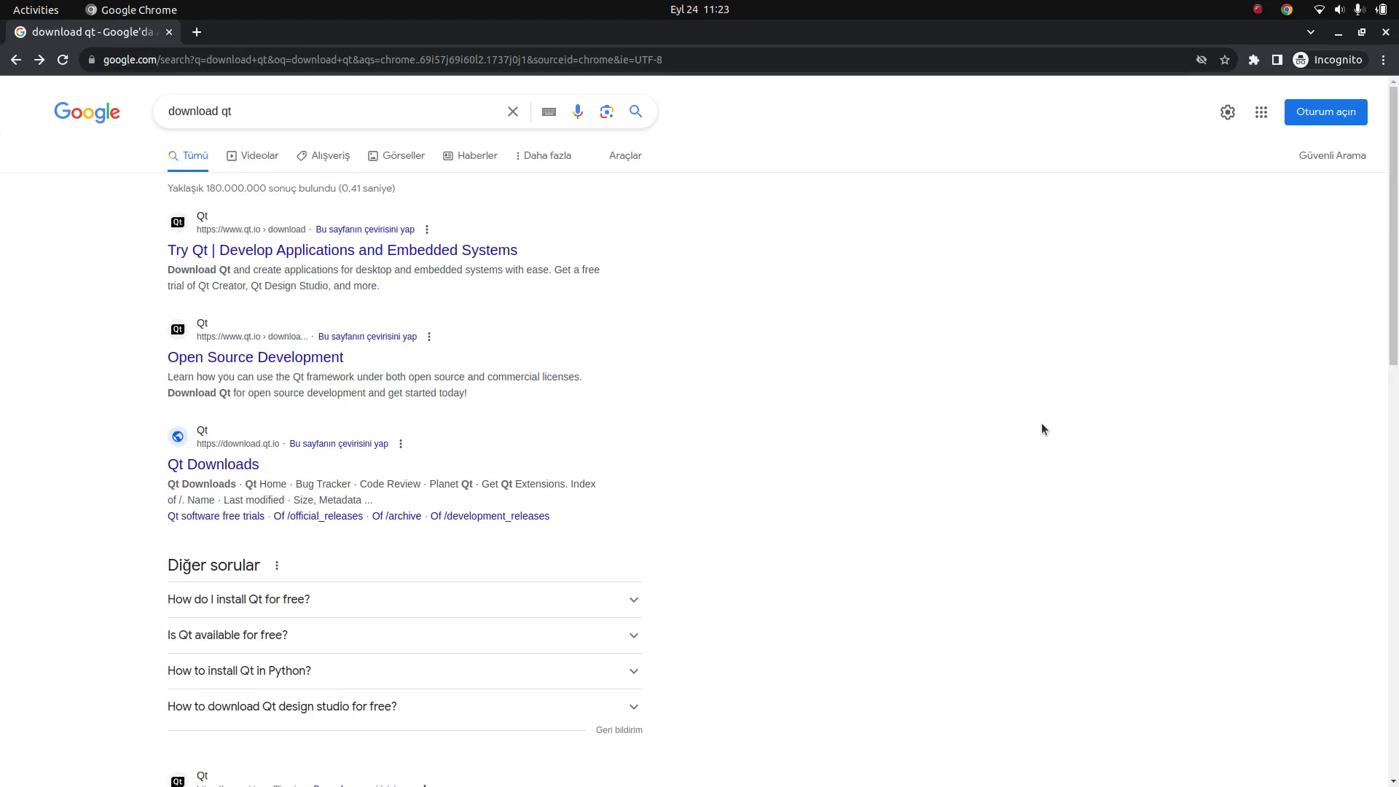
pyautogui.moveTo(503, 328)
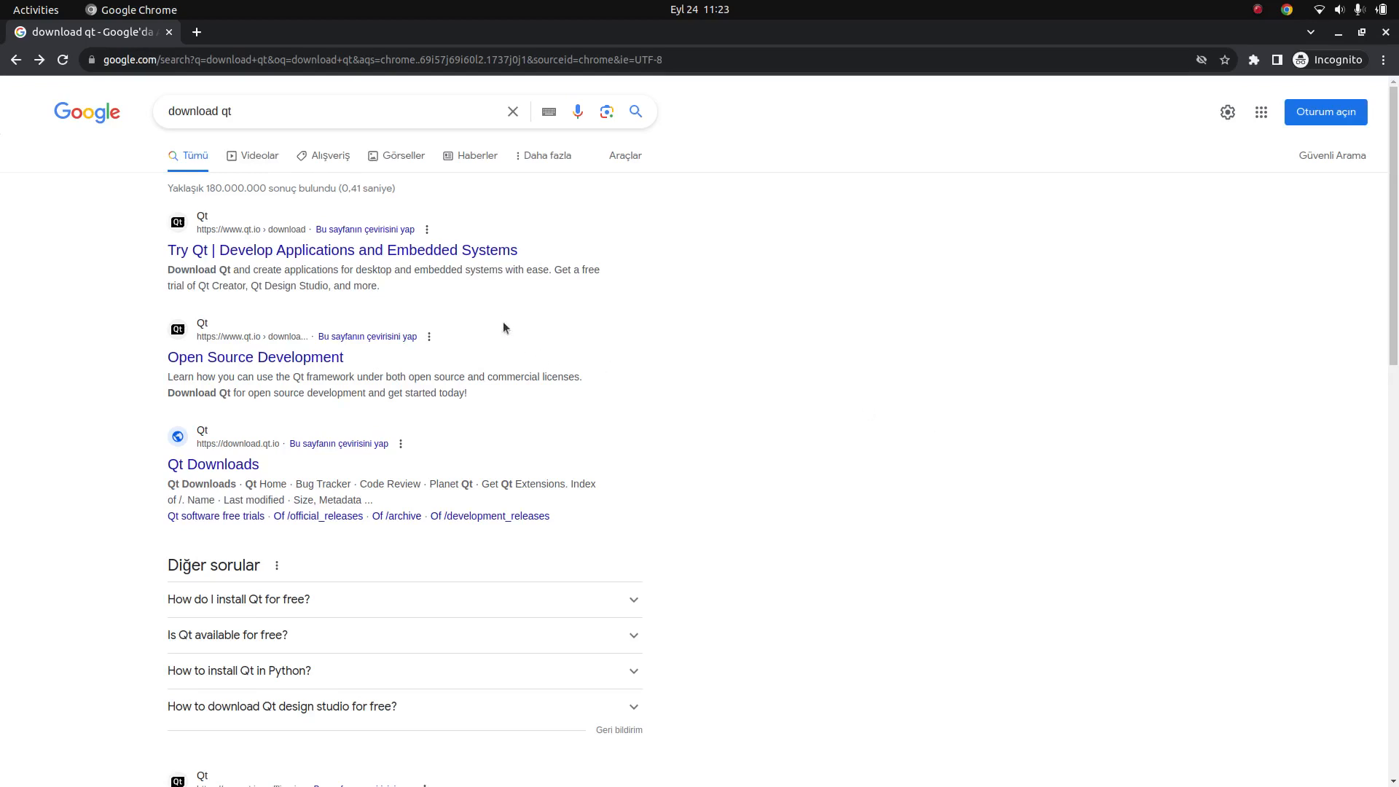
# Reach qt.io/download from the 'Try Qt' search result
pyautogui.click(342, 249)
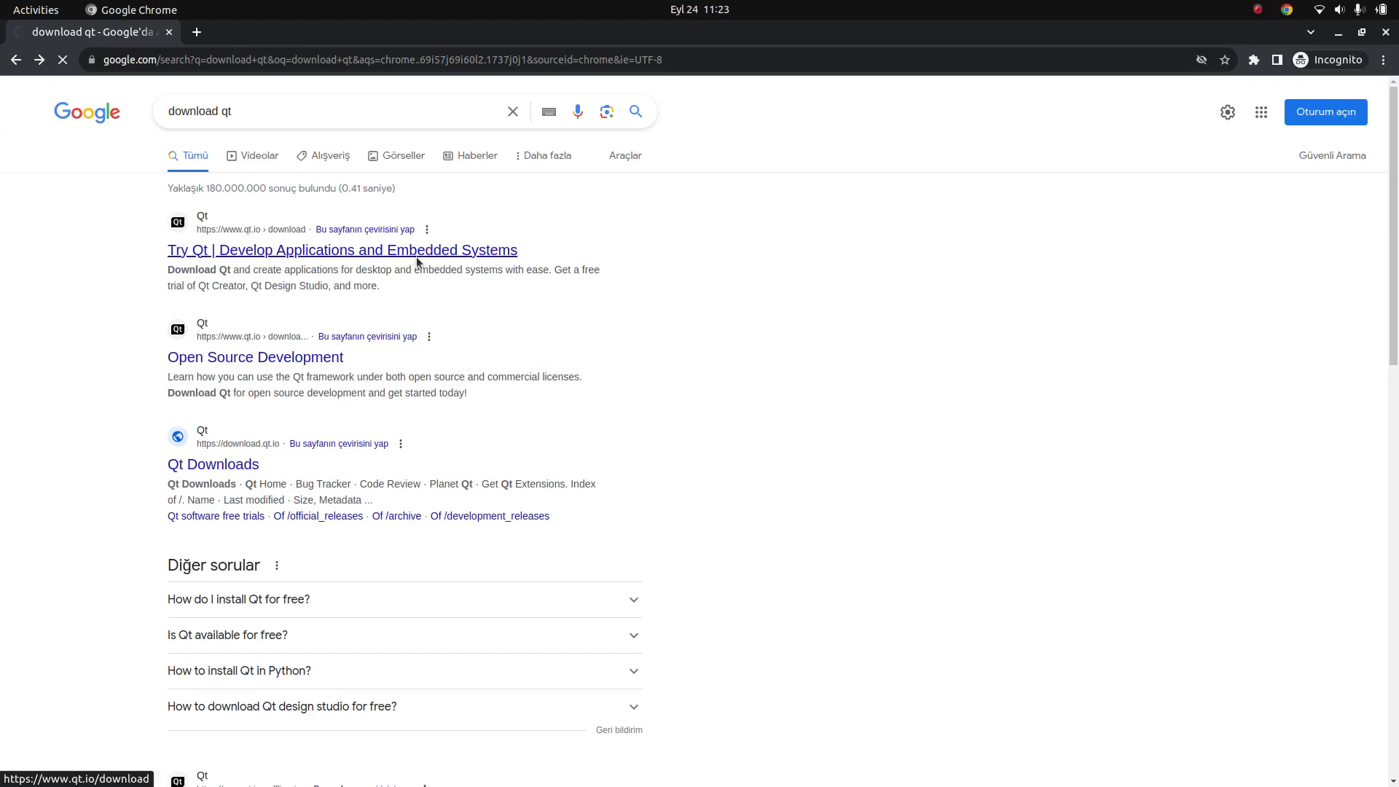
pyautogui.click(341, 249)
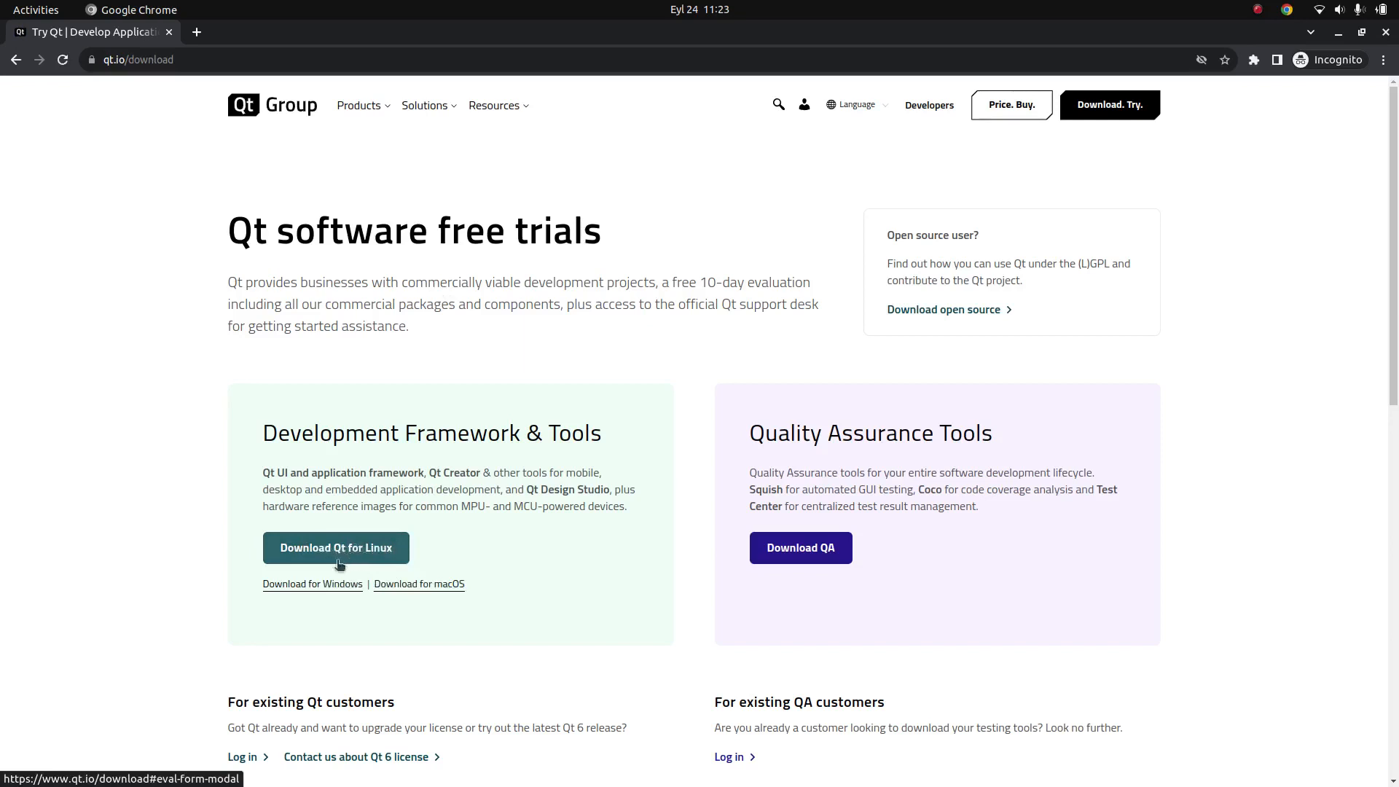
pyautogui.moveTo(367, 537)
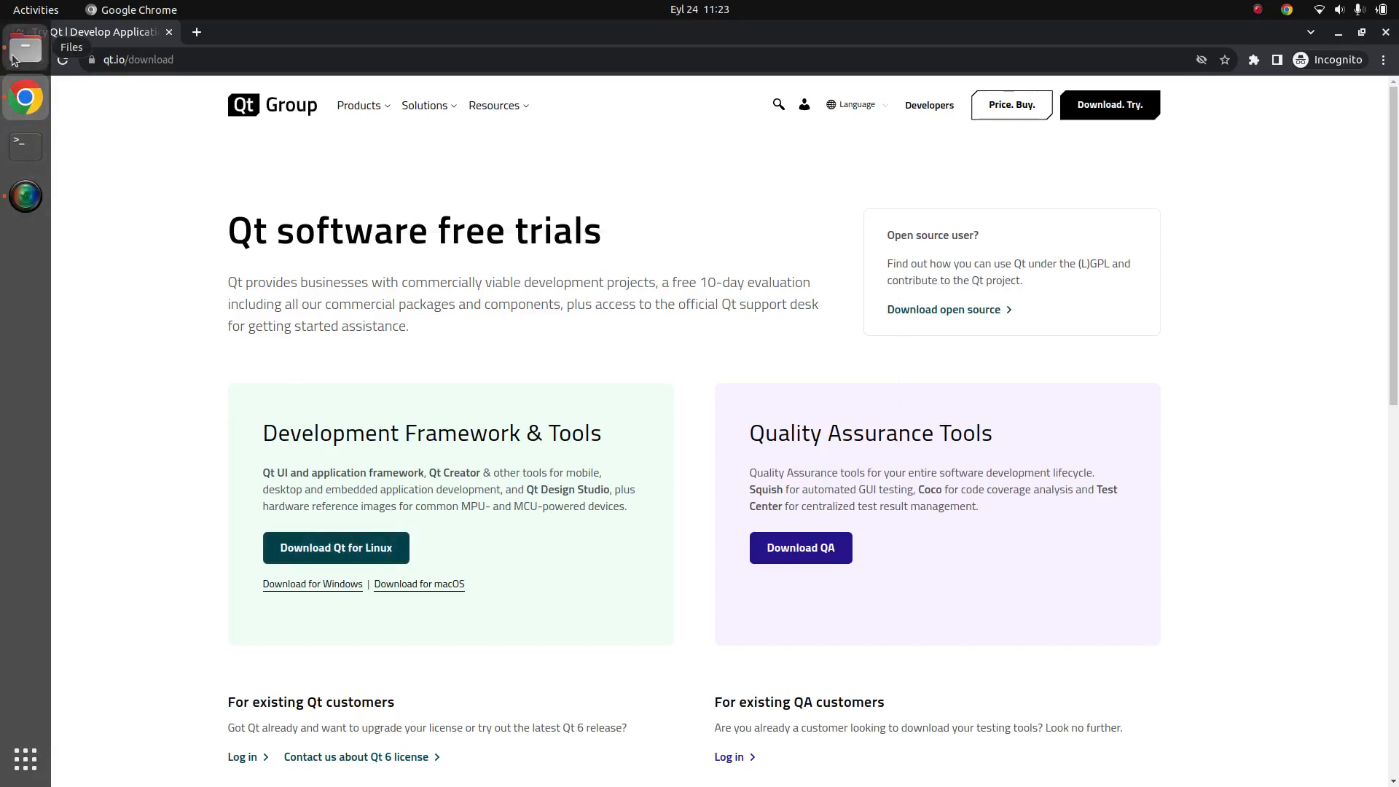
# Browse to Downloads with the Qt online installer and start a terminal there
pyautogui.click(25, 48)
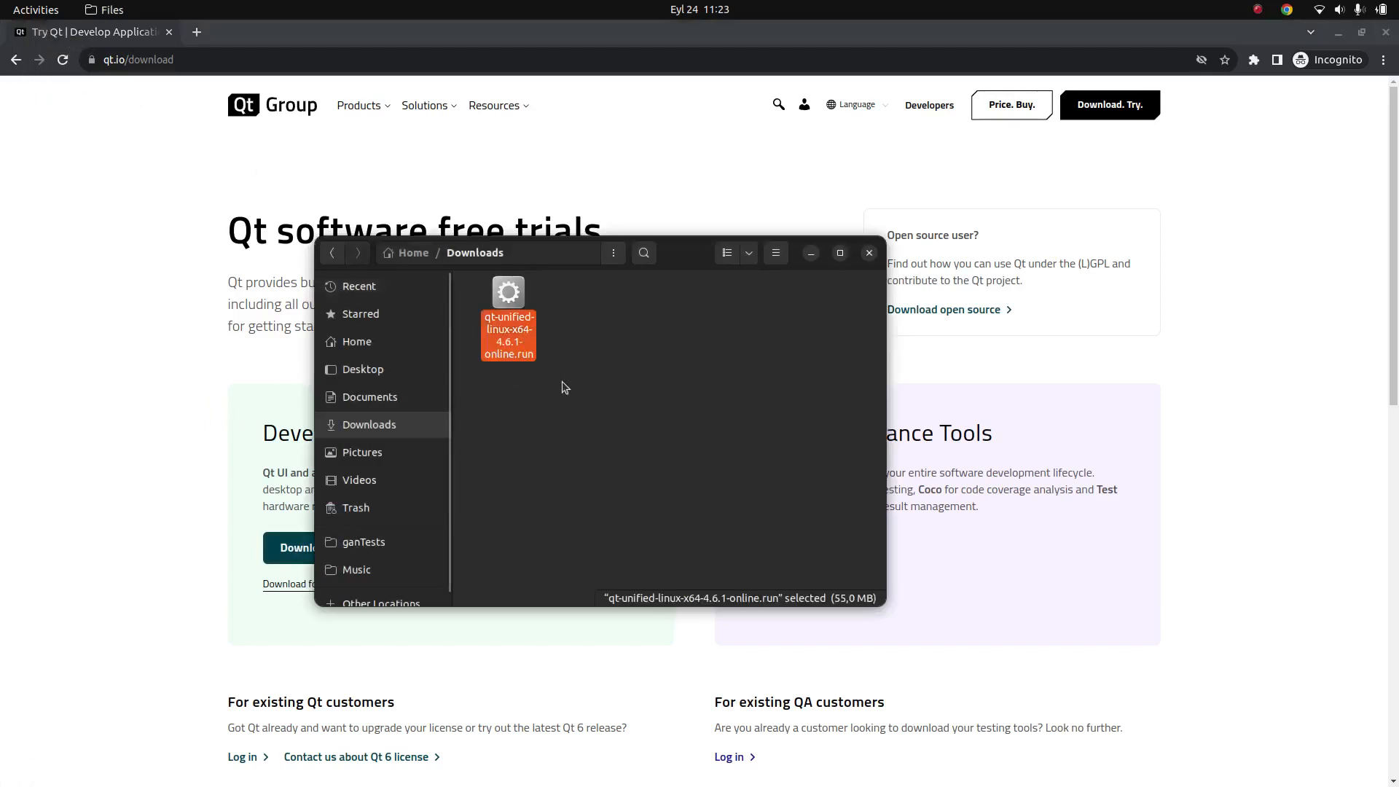
pyautogui.doubleClick(507, 335)
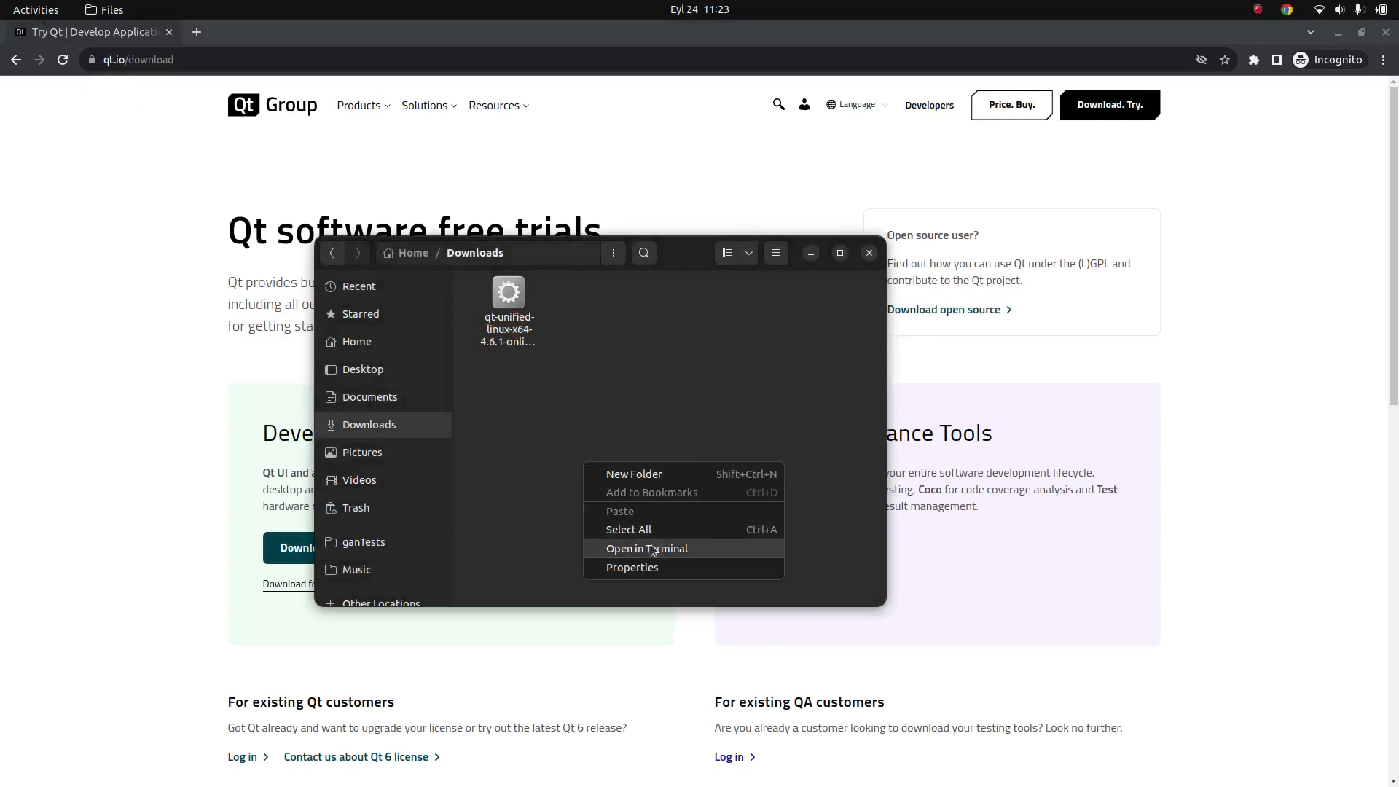
pyautogui.click(645, 548)
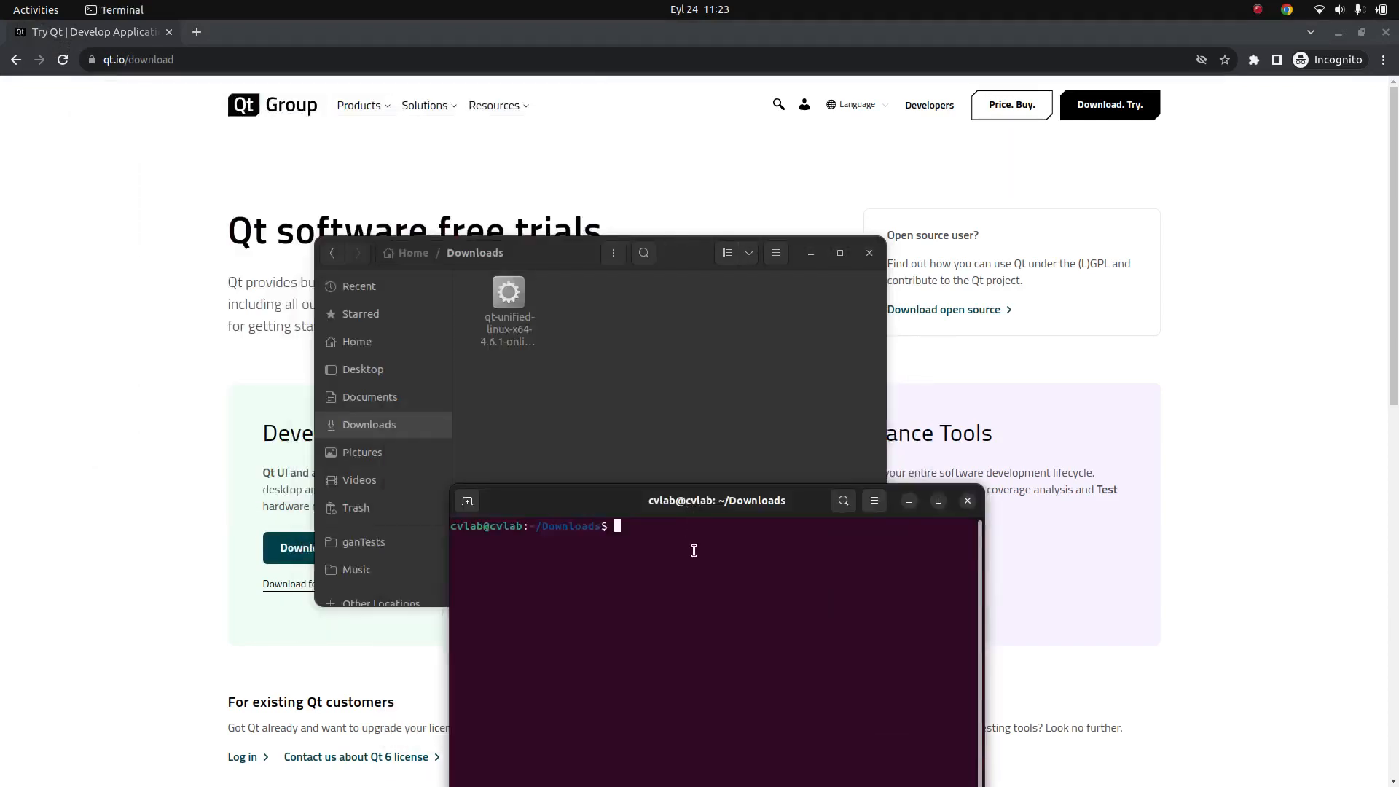
# Apply sudo chmod 777 to qt-unified-linux-x64-4.6.1-online.run and launch the installer
pyautogui.write('sudo')
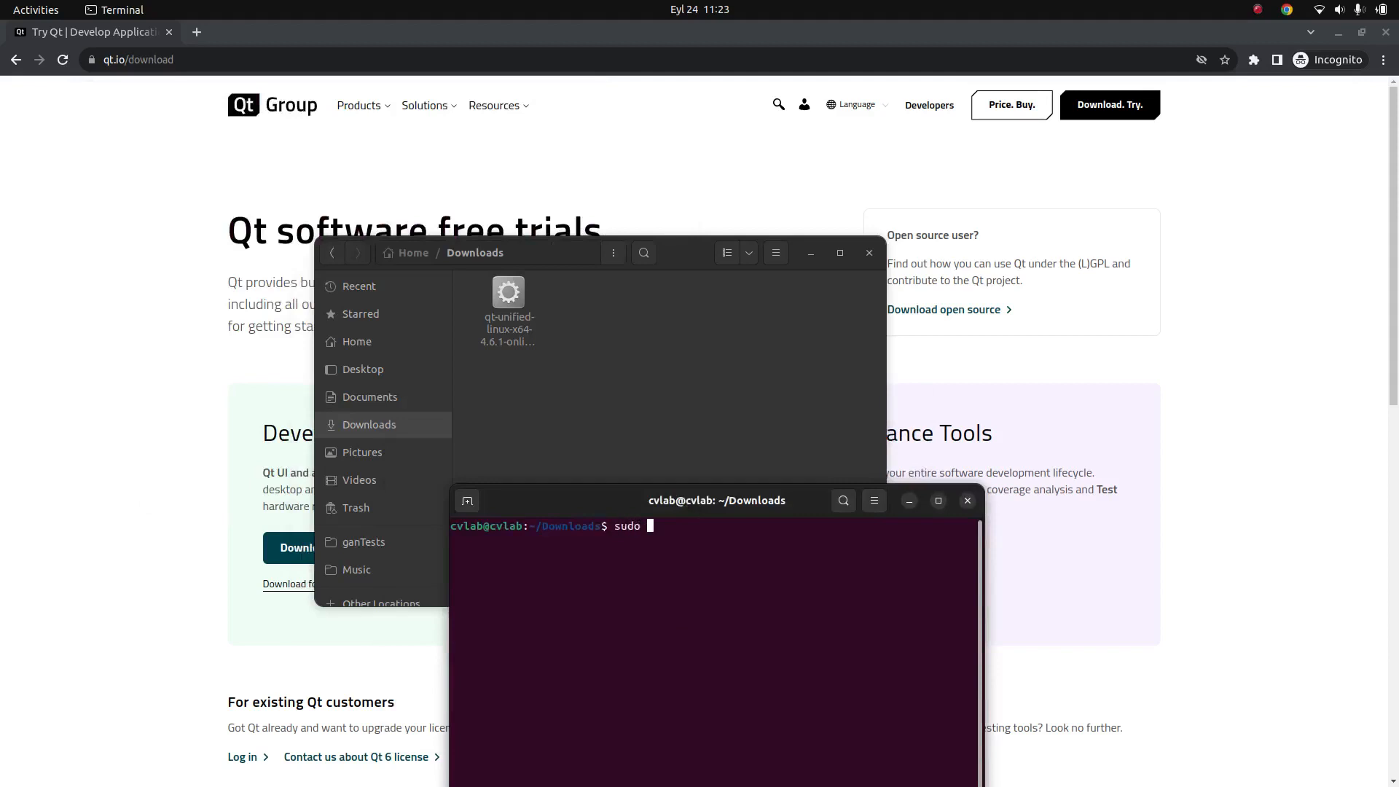
pyautogui.write('chmod')
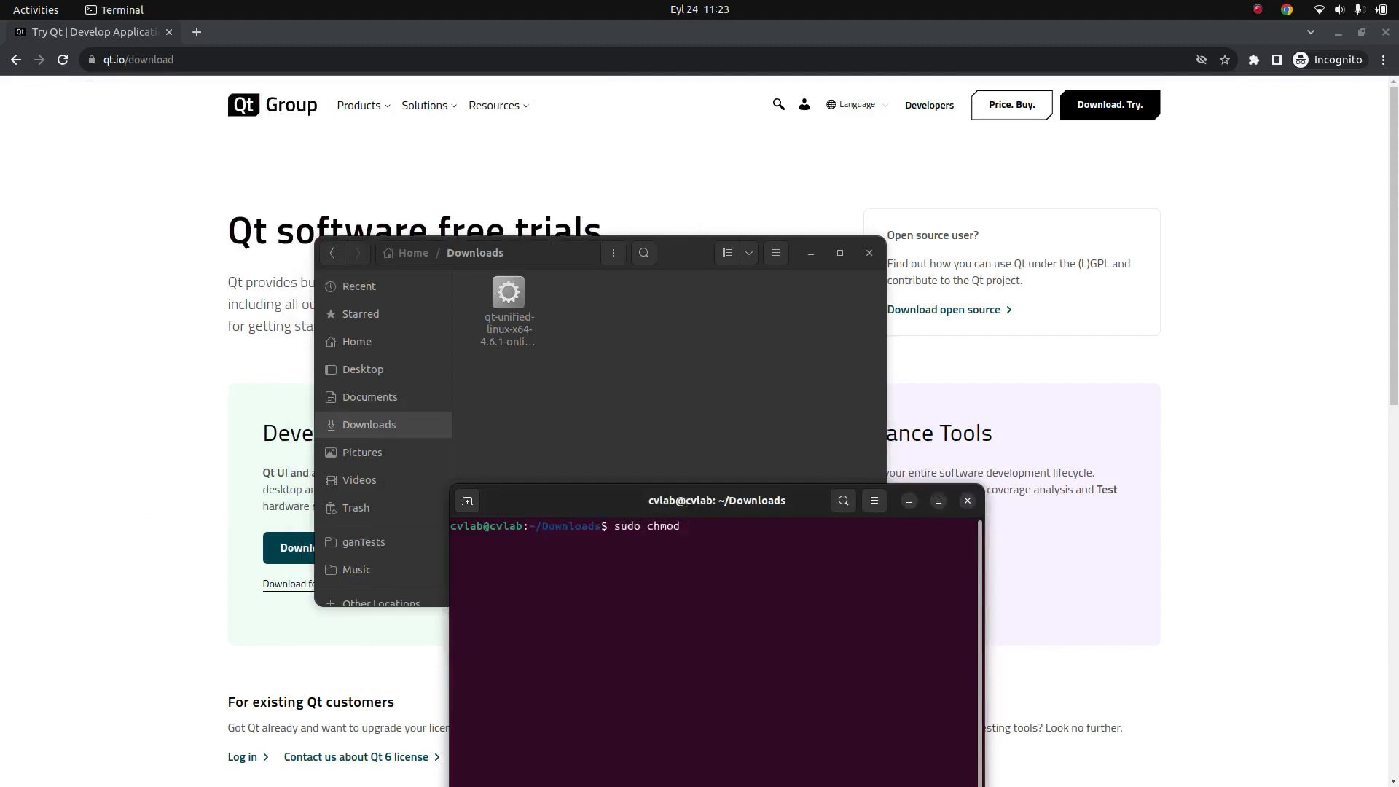
pyautogui.write('777')
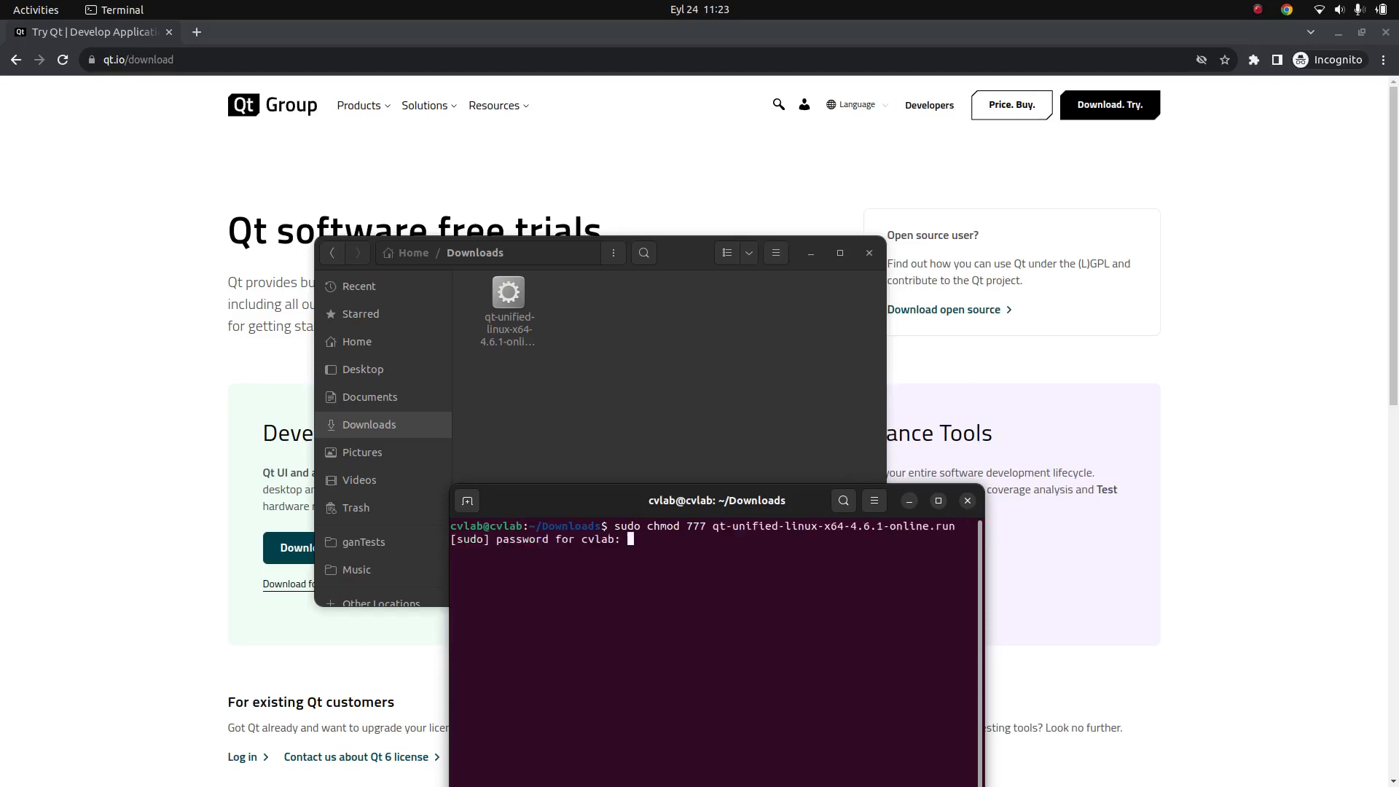
pyautogui.press('Return')
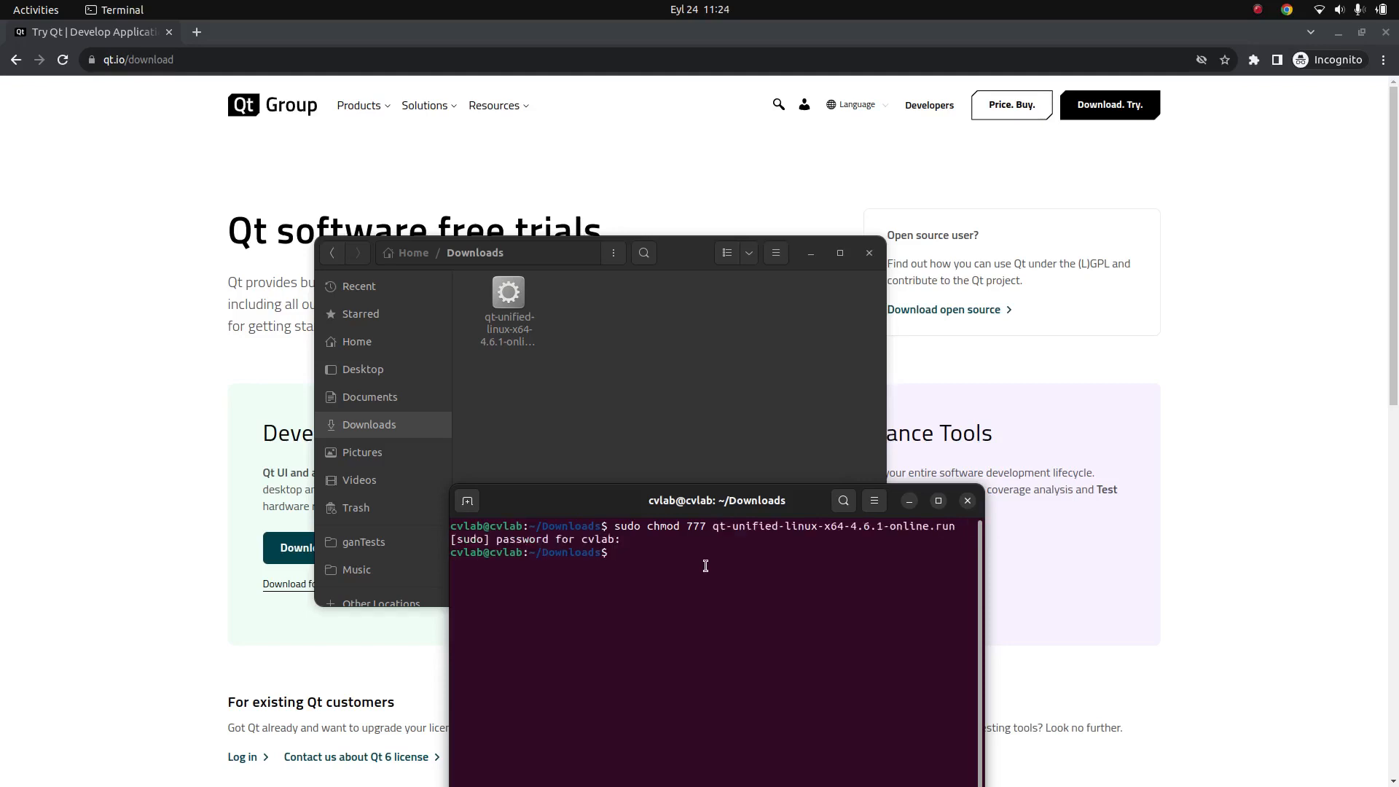
pyautogui.click(507, 328)
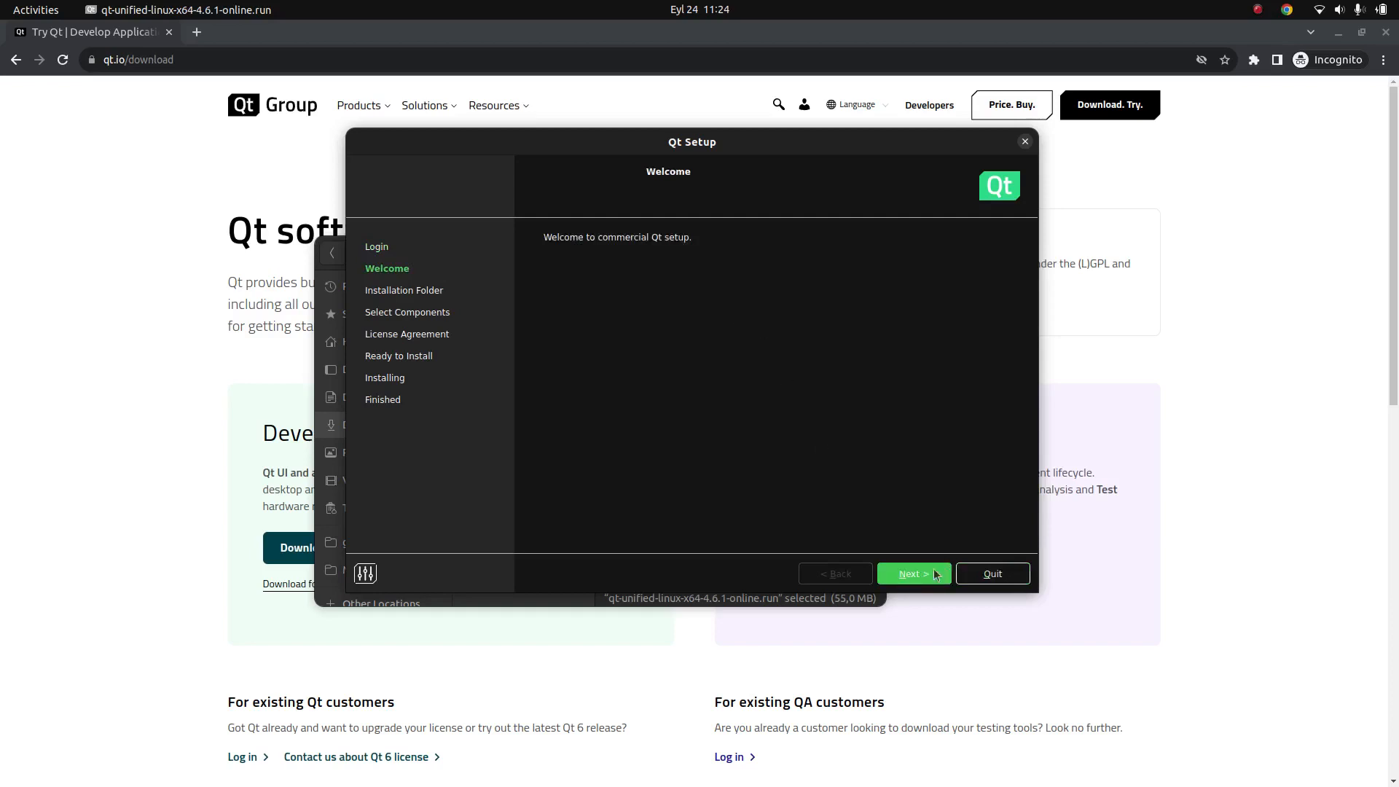
# Advance past Welcome and usage-data pages, keeping /home/cvlab/Qt and custom installation
pyautogui.click(912, 573)
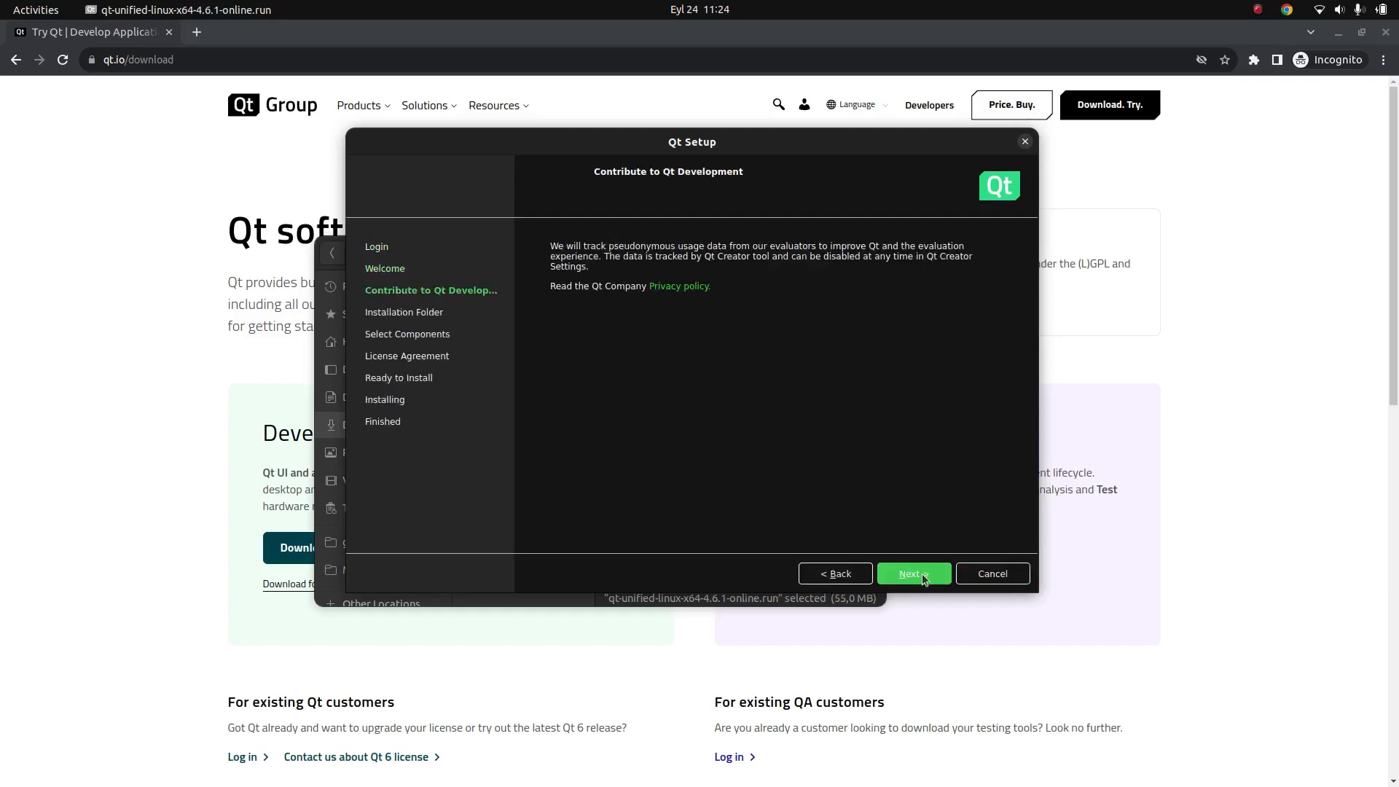
pyautogui.click(912, 573)
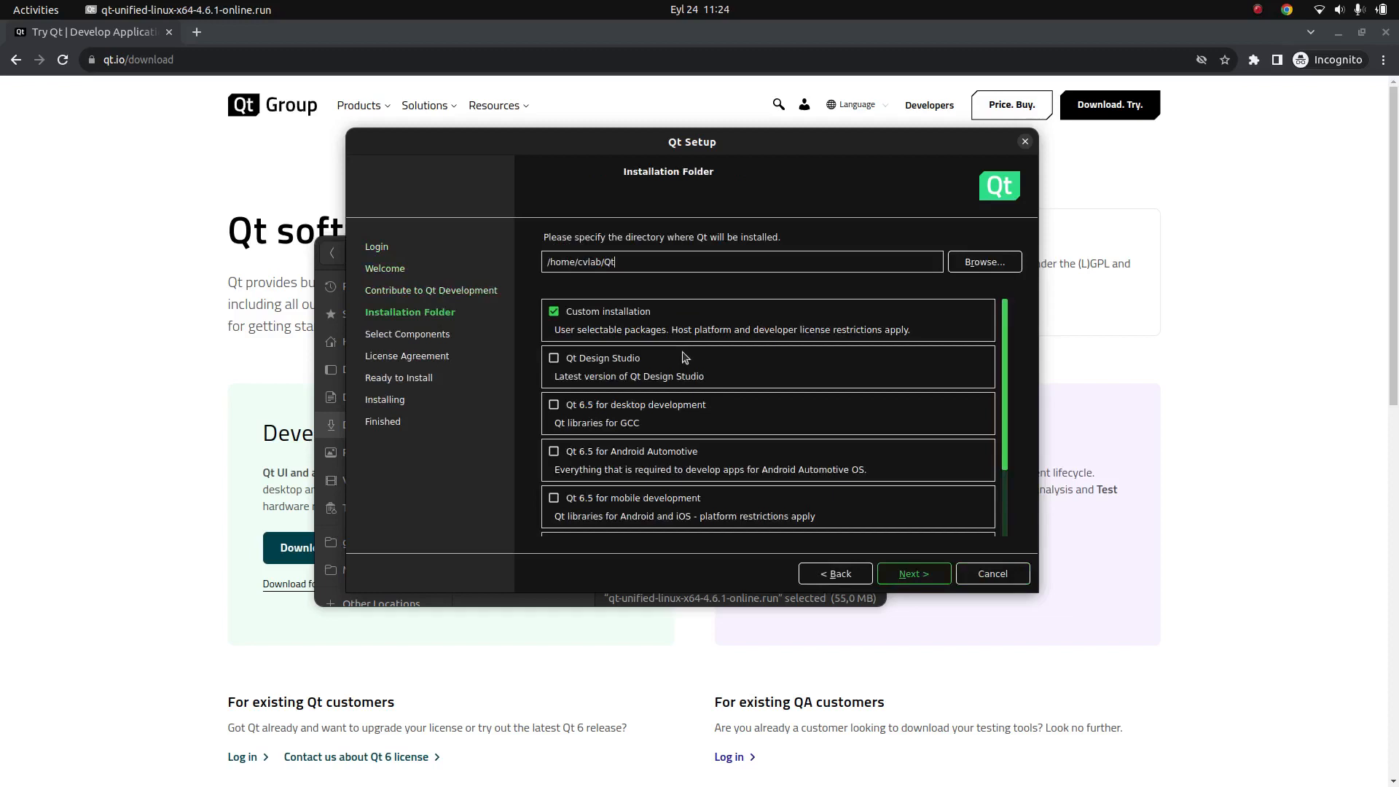
pyautogui.moveTo(912, 573)
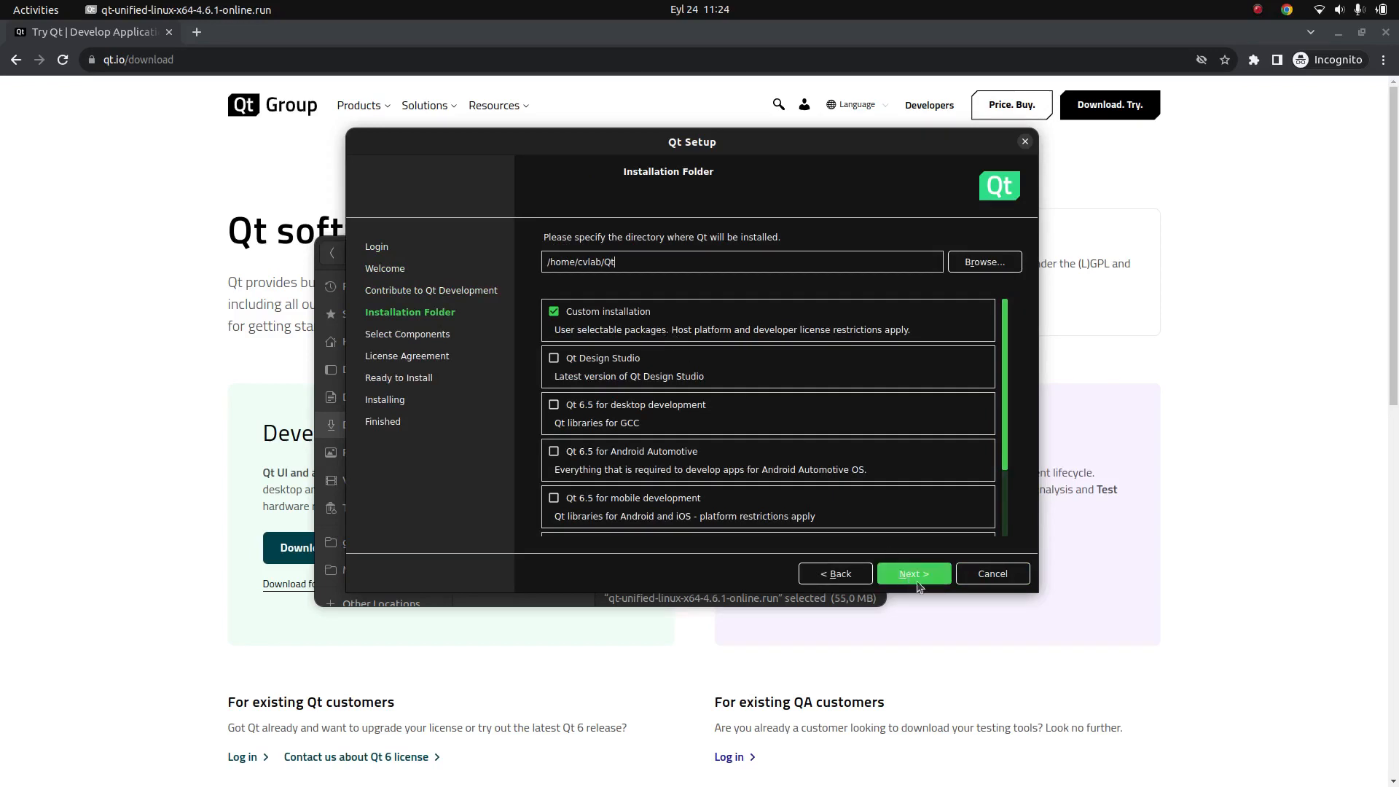
pyautogui.click(912, 573)
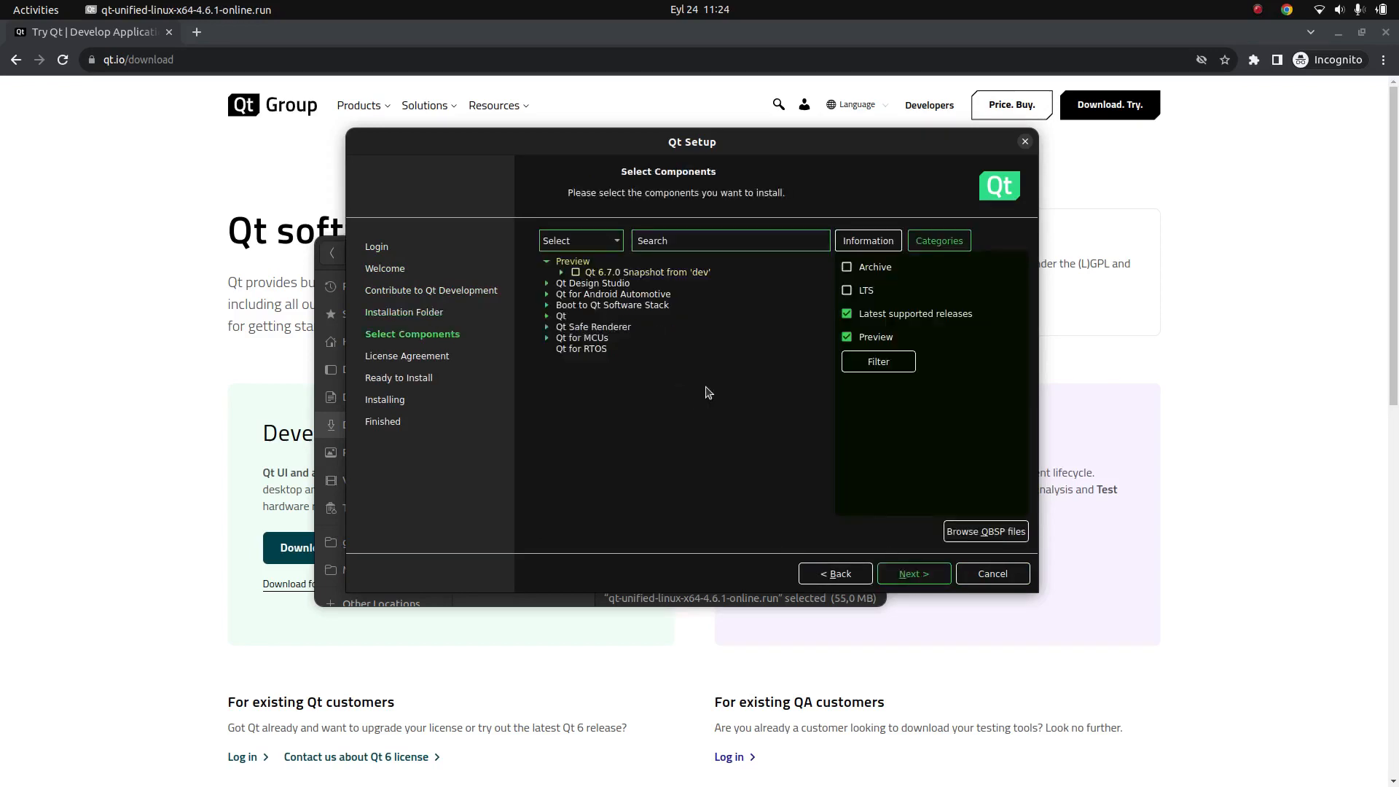
# Select Qt 6.5.2 keeping Desktop gcc, Sources, Debug Info, Logs and Quick Timeline, reaching Ready to Install at 12.39 GB
pyautogui.click(547, 316)
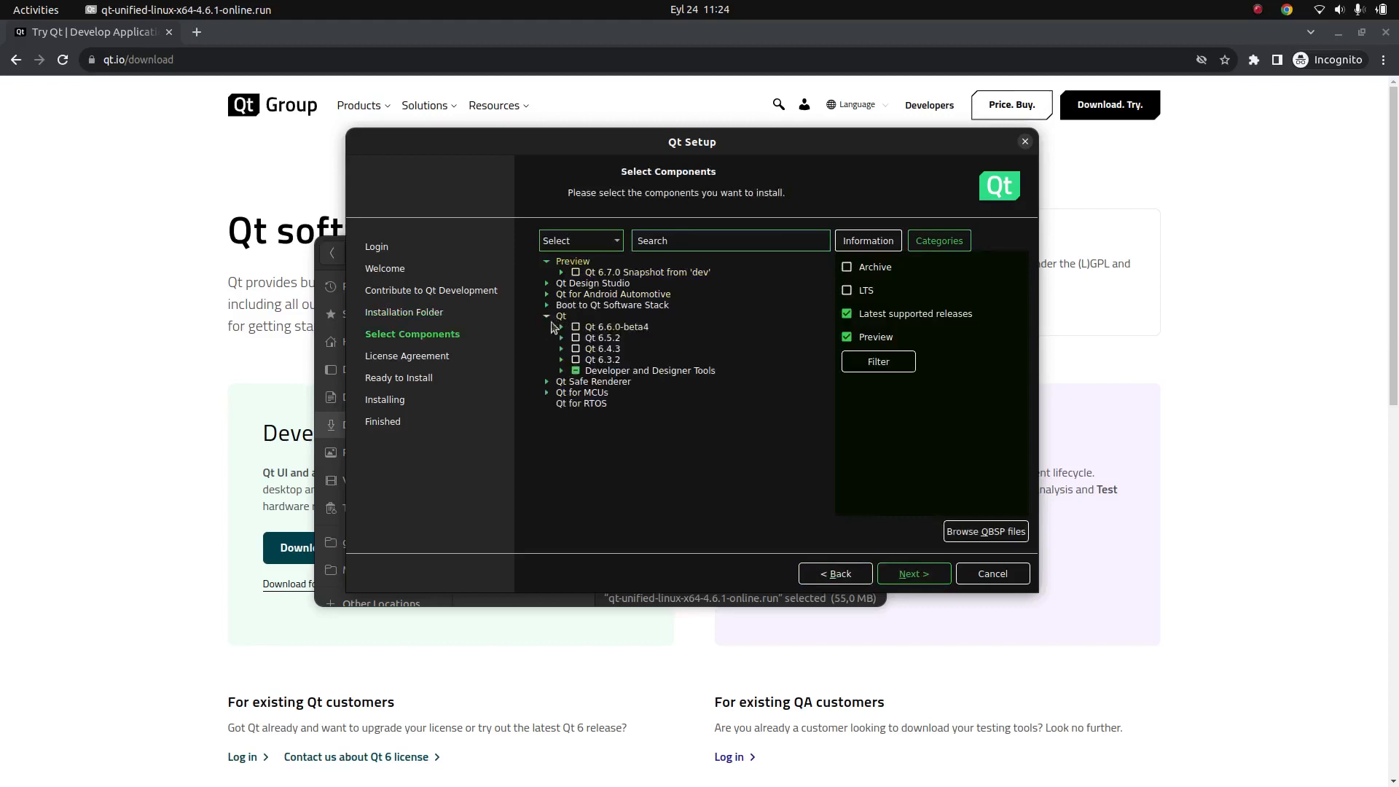
pyautogui.click(576, 337)
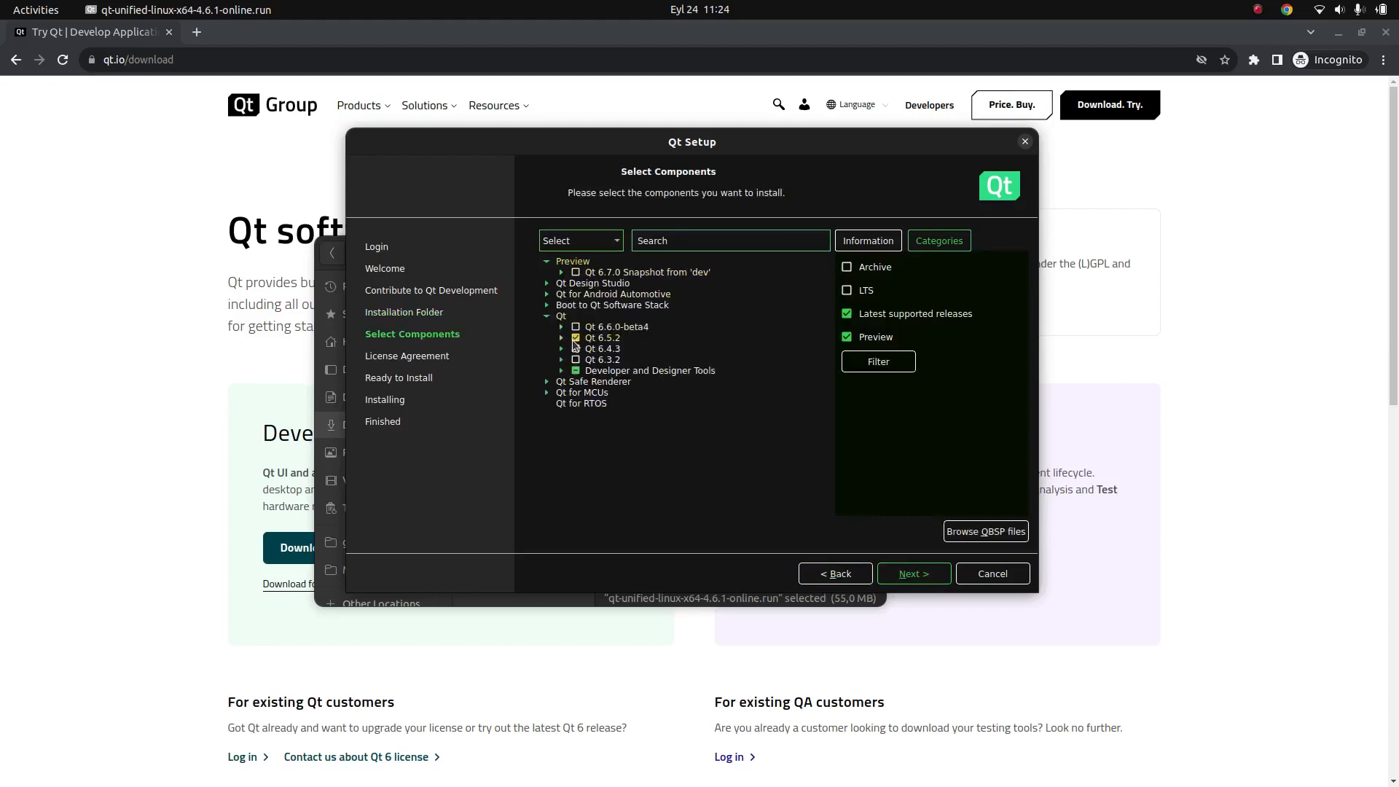
pyautogui.click(561, 336)
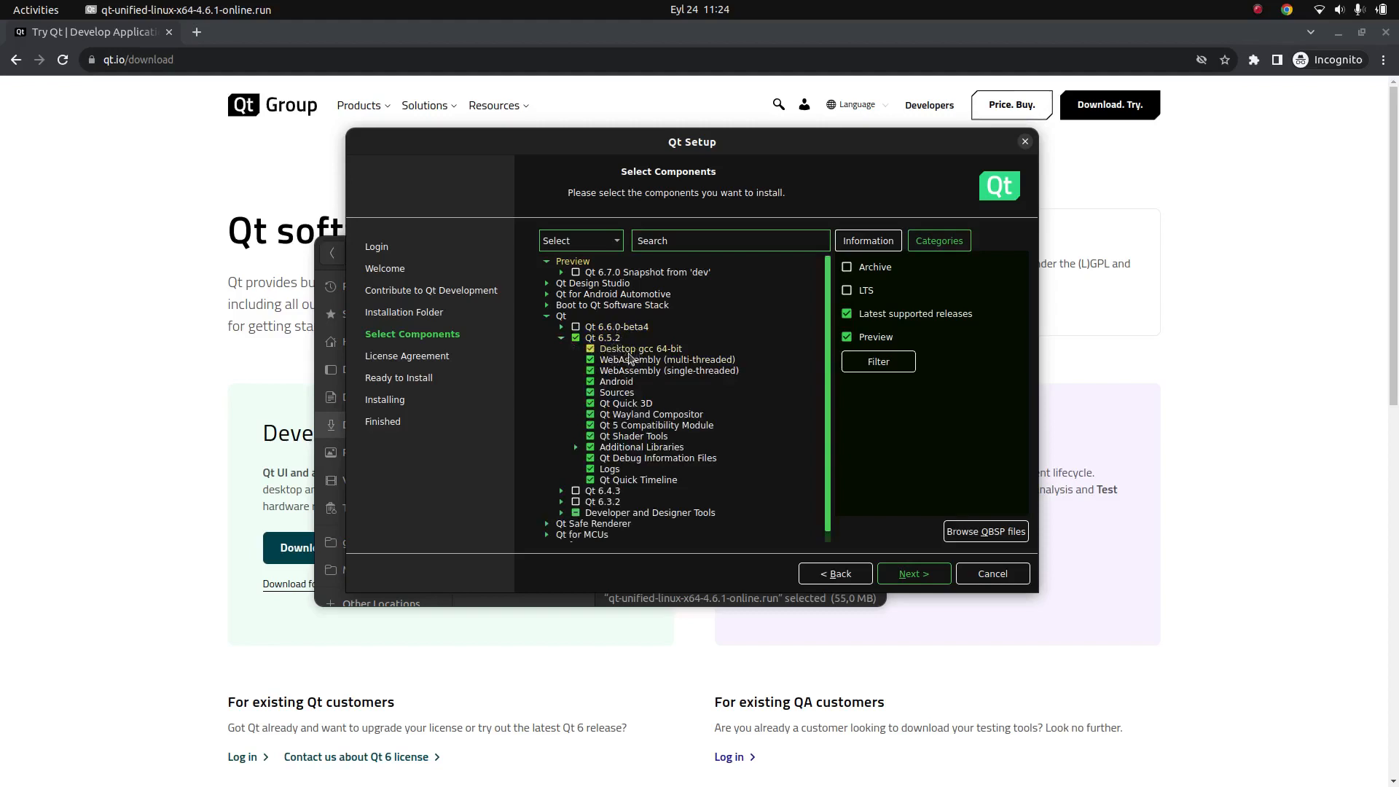
pyautogui.click(590, 380)
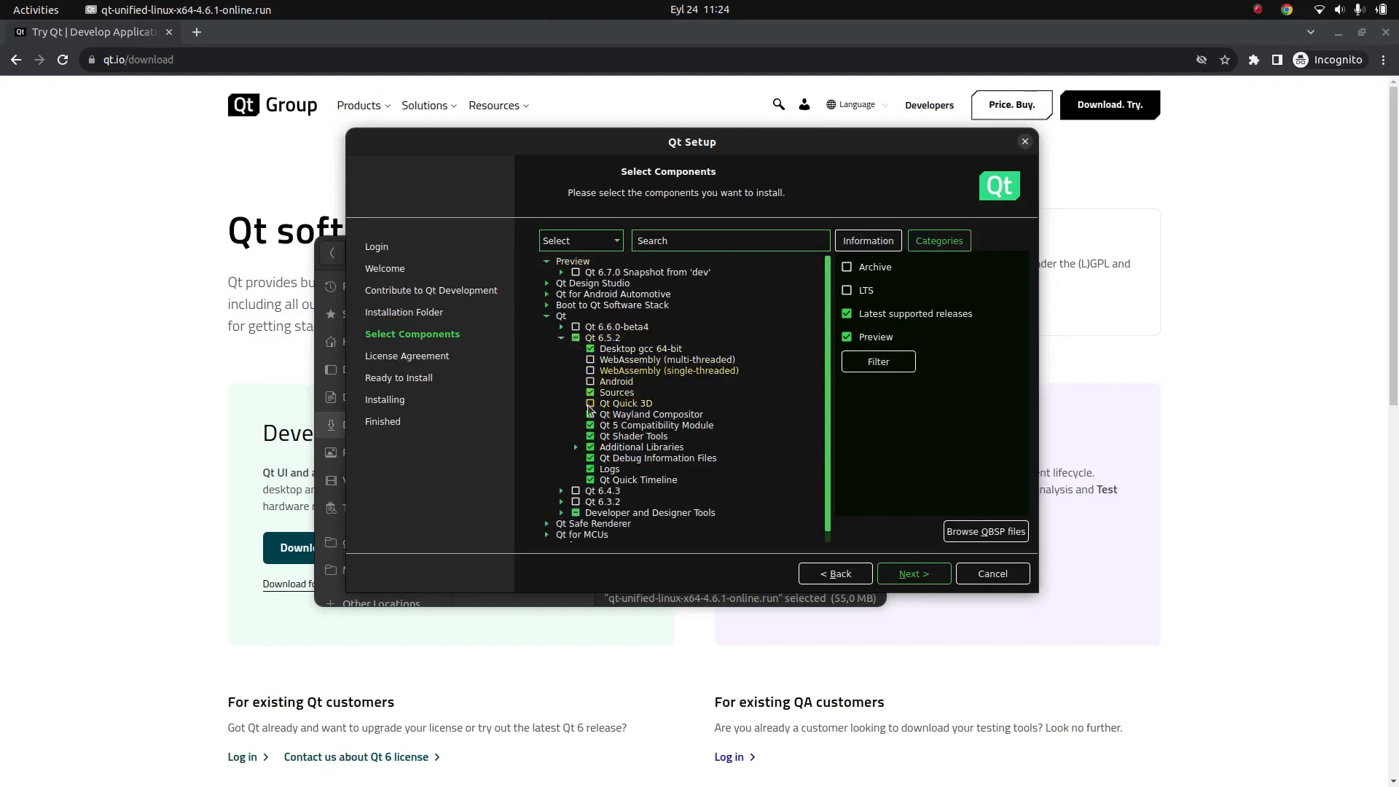
pyautogui.click(590, 424)
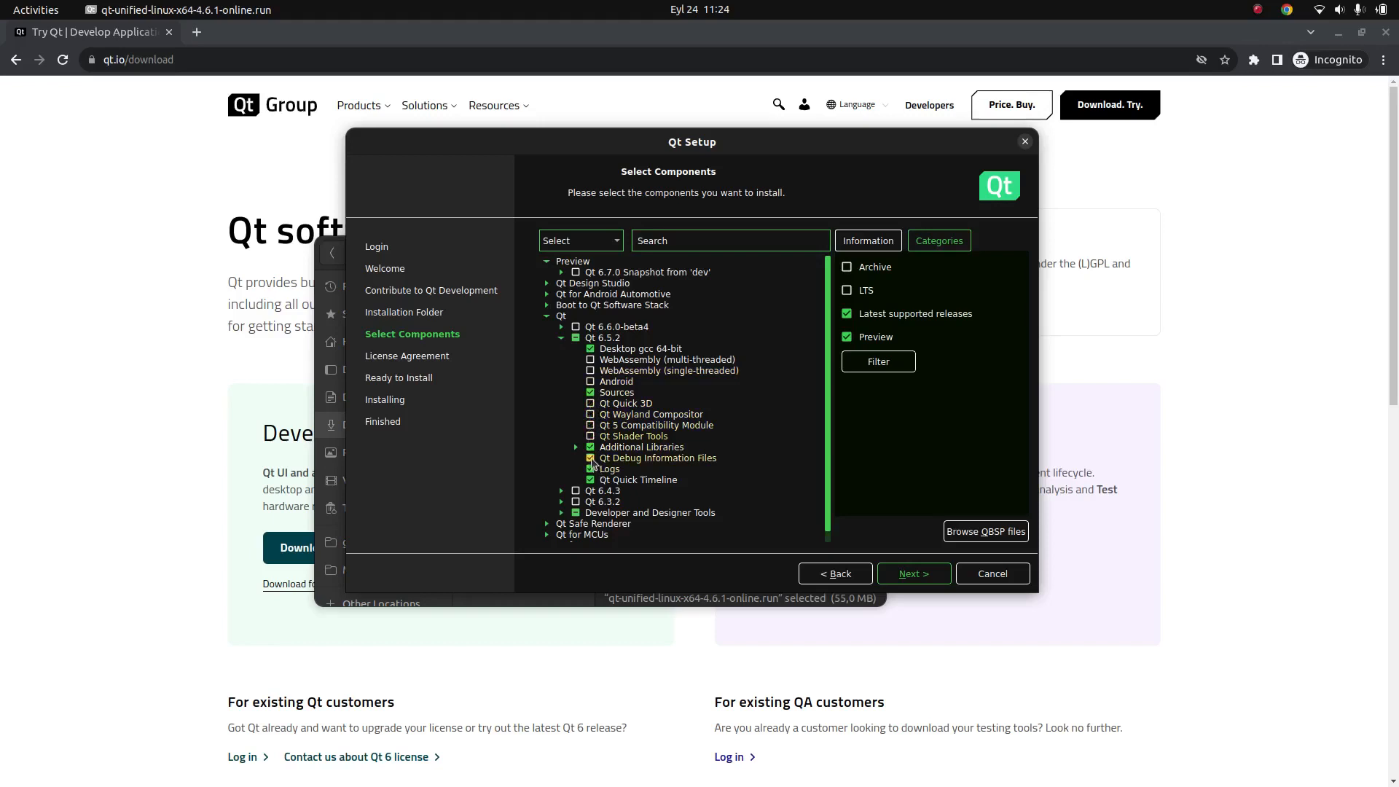
pyautogui.click(591, 458)
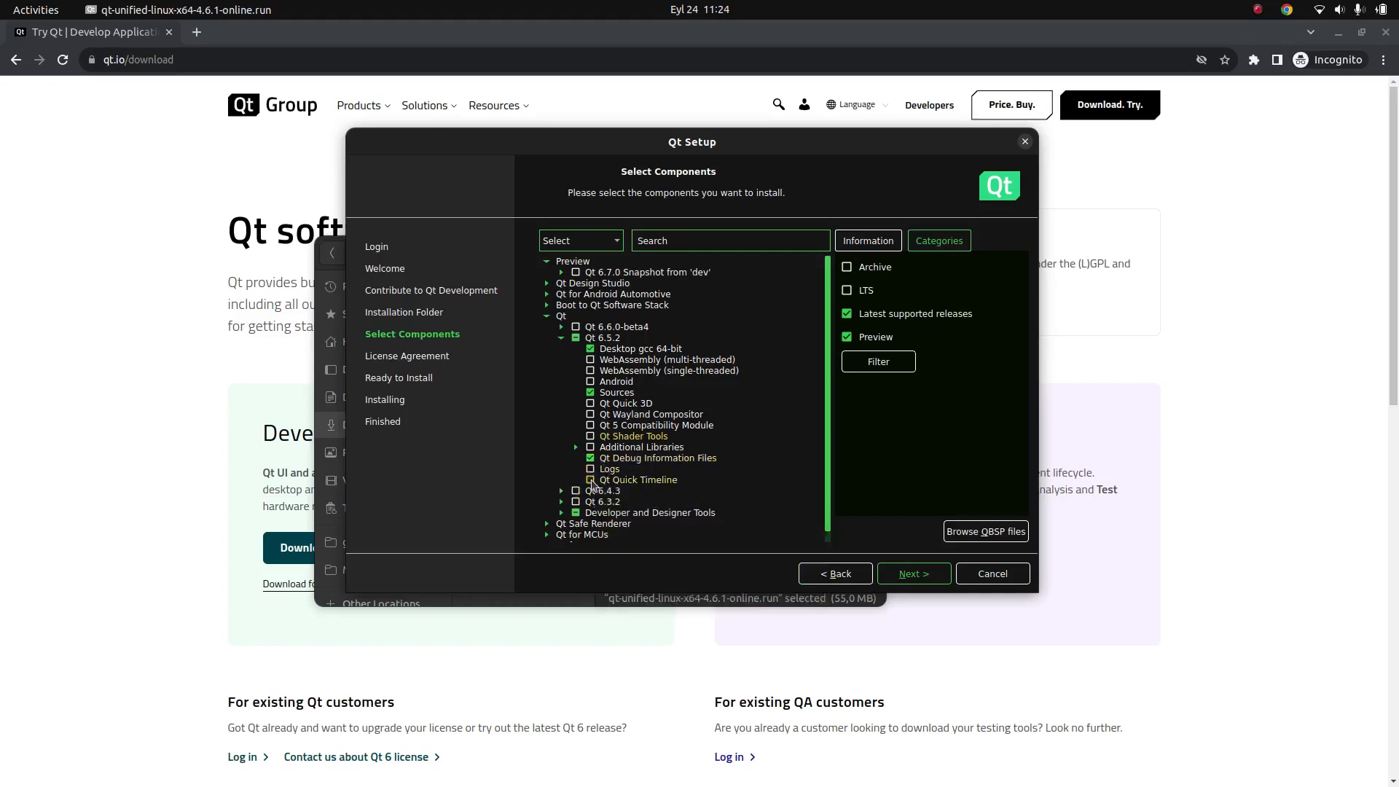
pyautogui.click(588, 479)
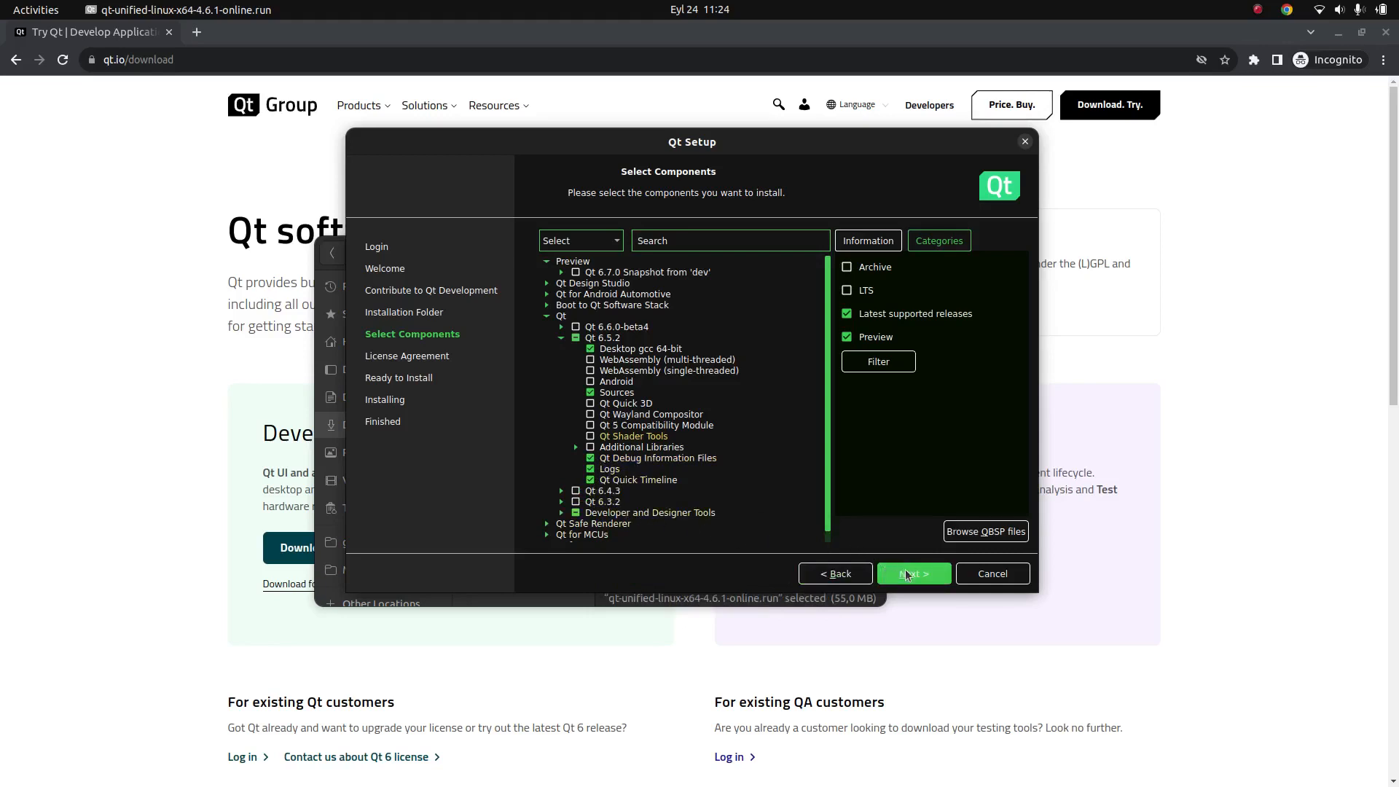
pyautogui.click(913, 573)
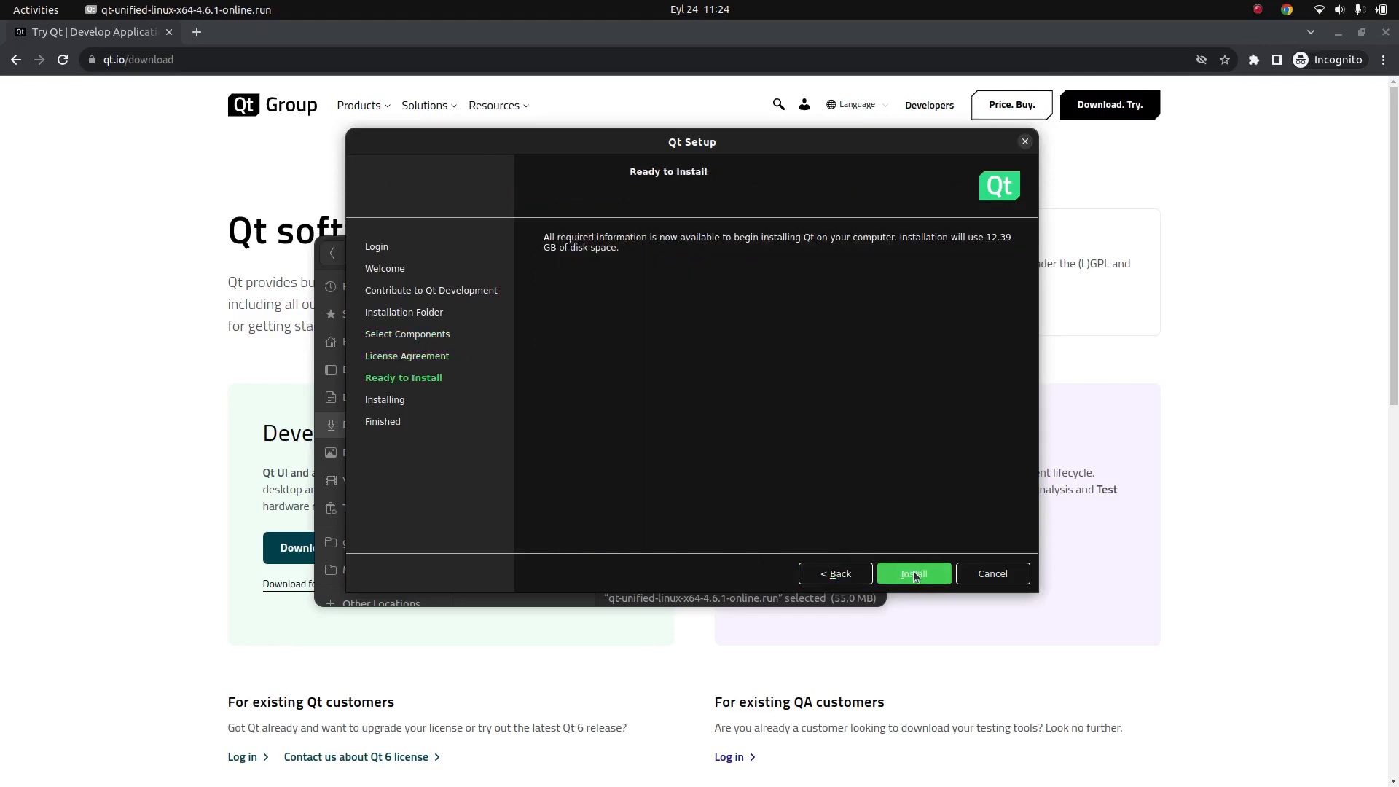
# Begin installing the chosen Qt 6.5.2 components
pyautogui.click(913, 573)
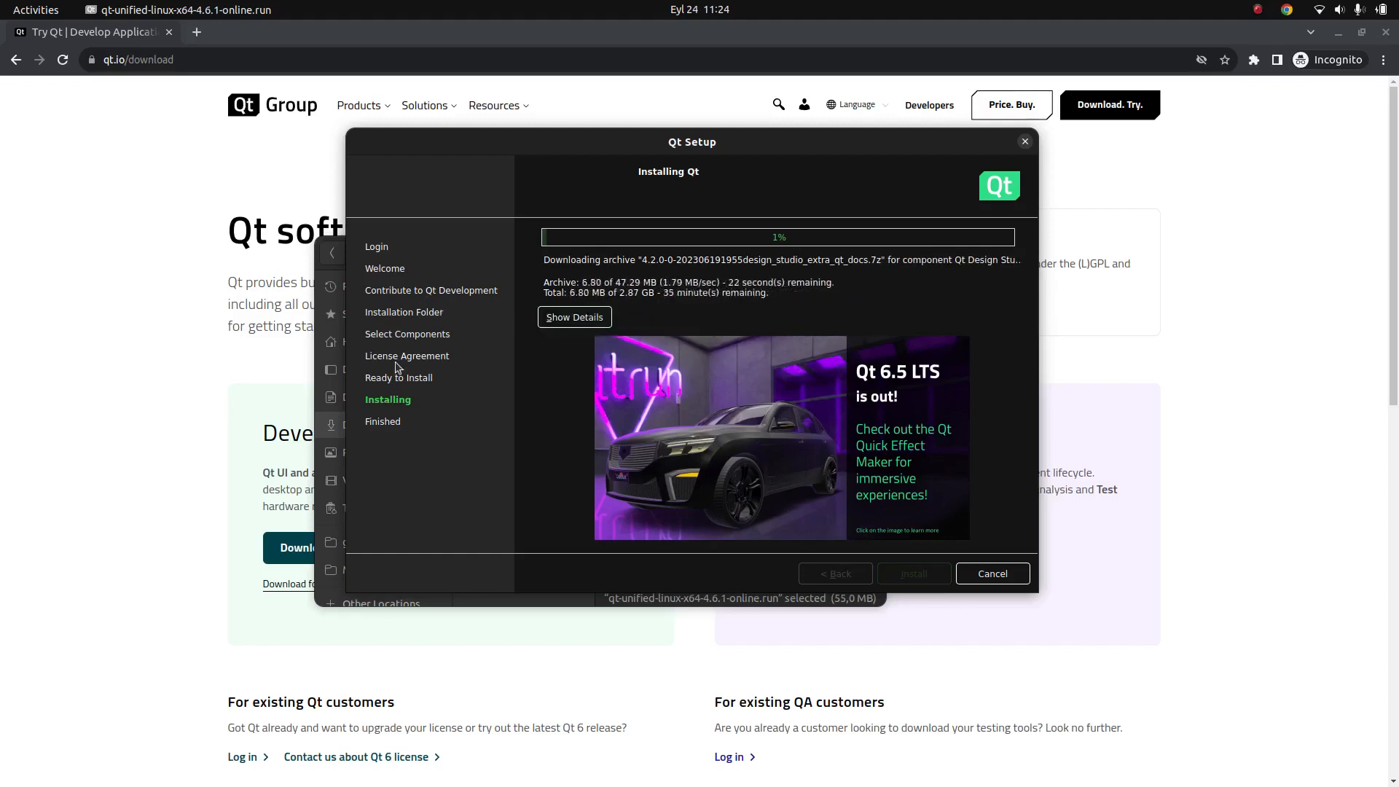
pyautogui.moveTo(661, 305)
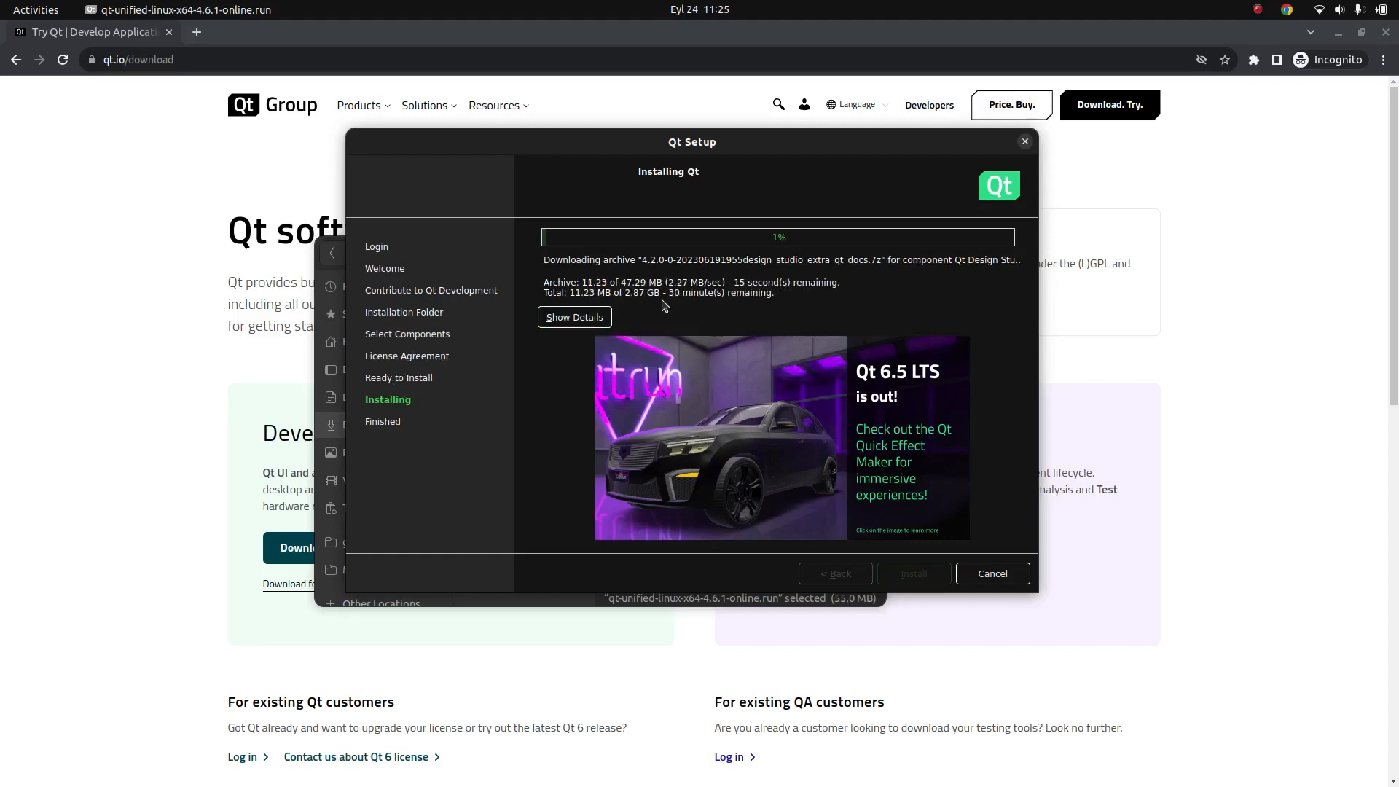
pyautogui.moveTo(637, 302)
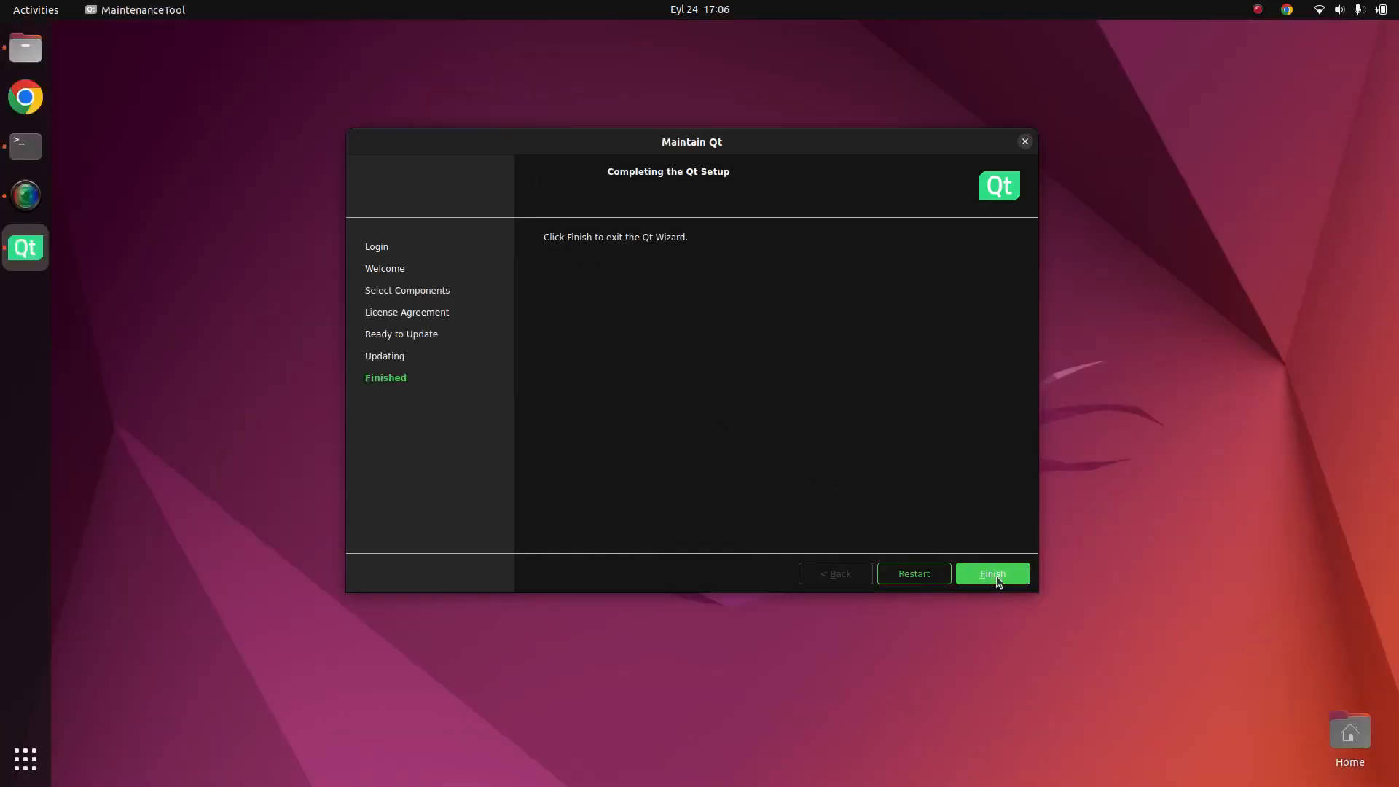
# Finish the wizard and launch Qt Creator from Activities by searching 'qt'
pyautogui.click(991, 574)
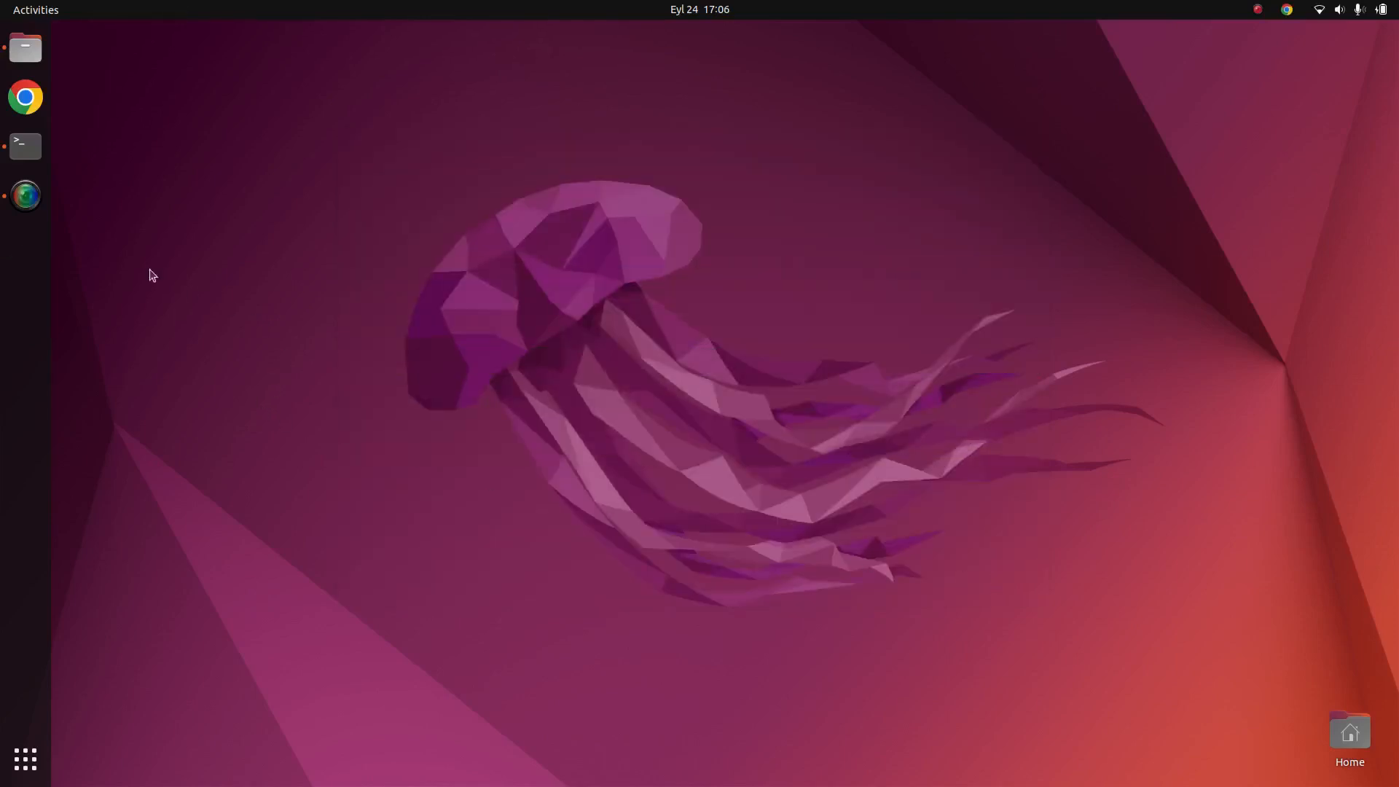
pyautogui.write('qt')
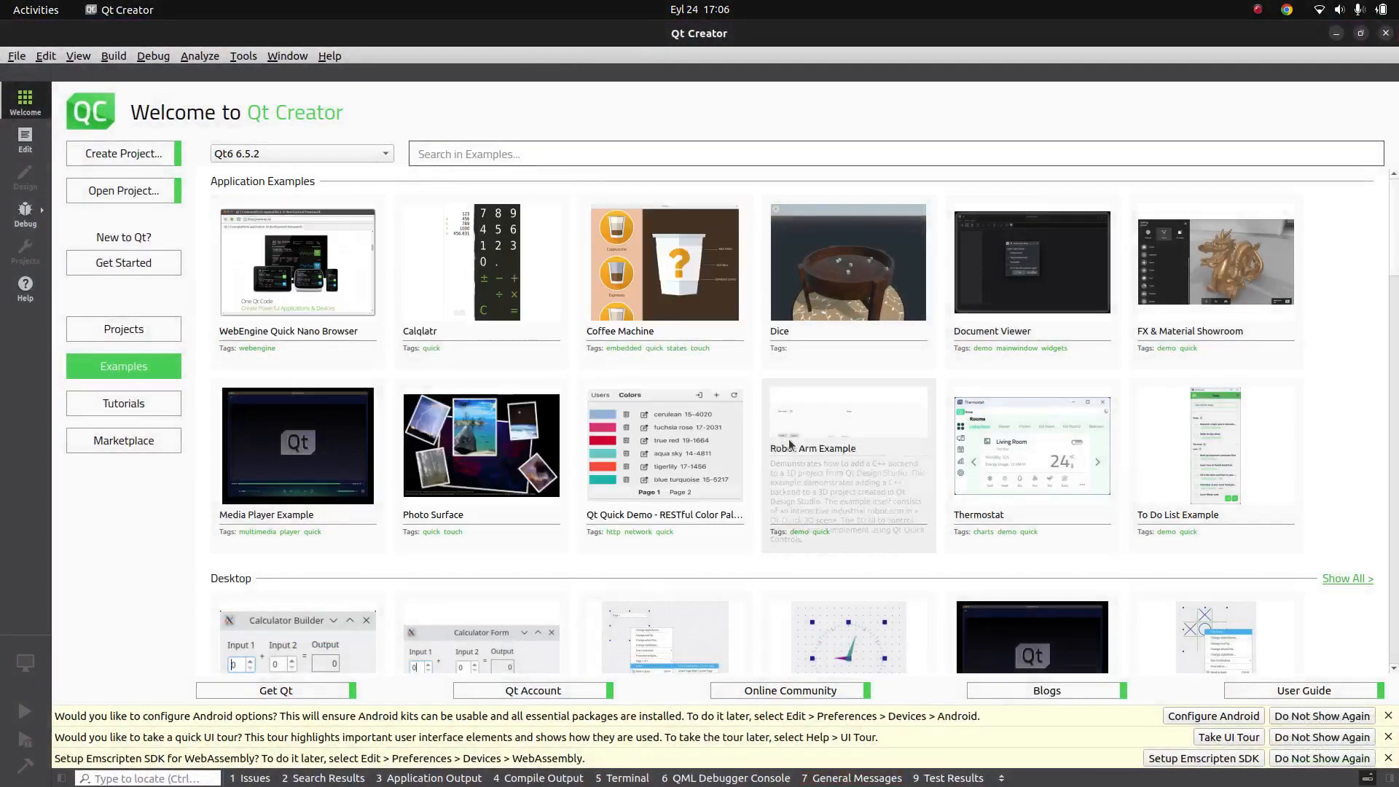
# Configure Photo Surface with only the Desktop Qt 6.5.2 GCC 64bit kit, dismissing its help window
pyautogui.scroll(-3)
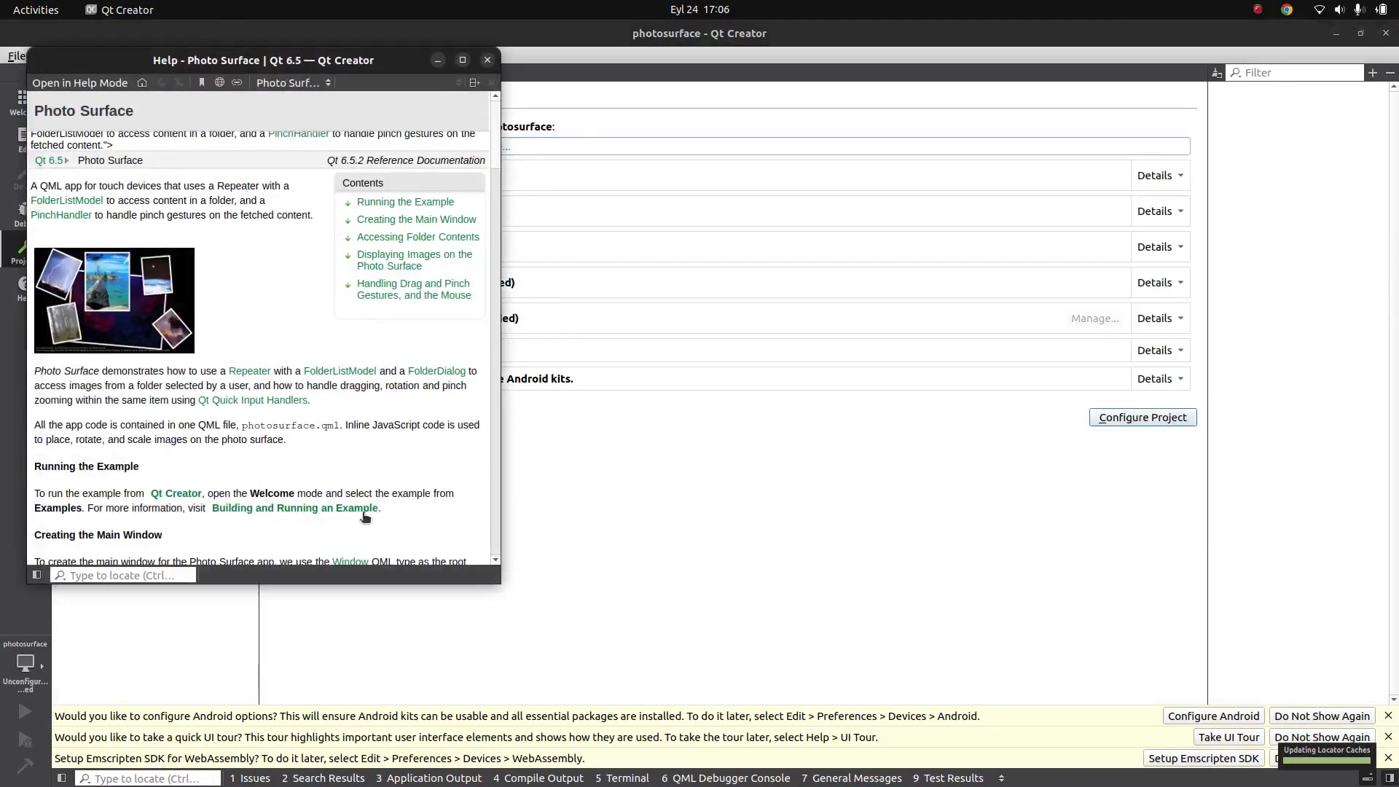
pyautogui.click(487, 59)
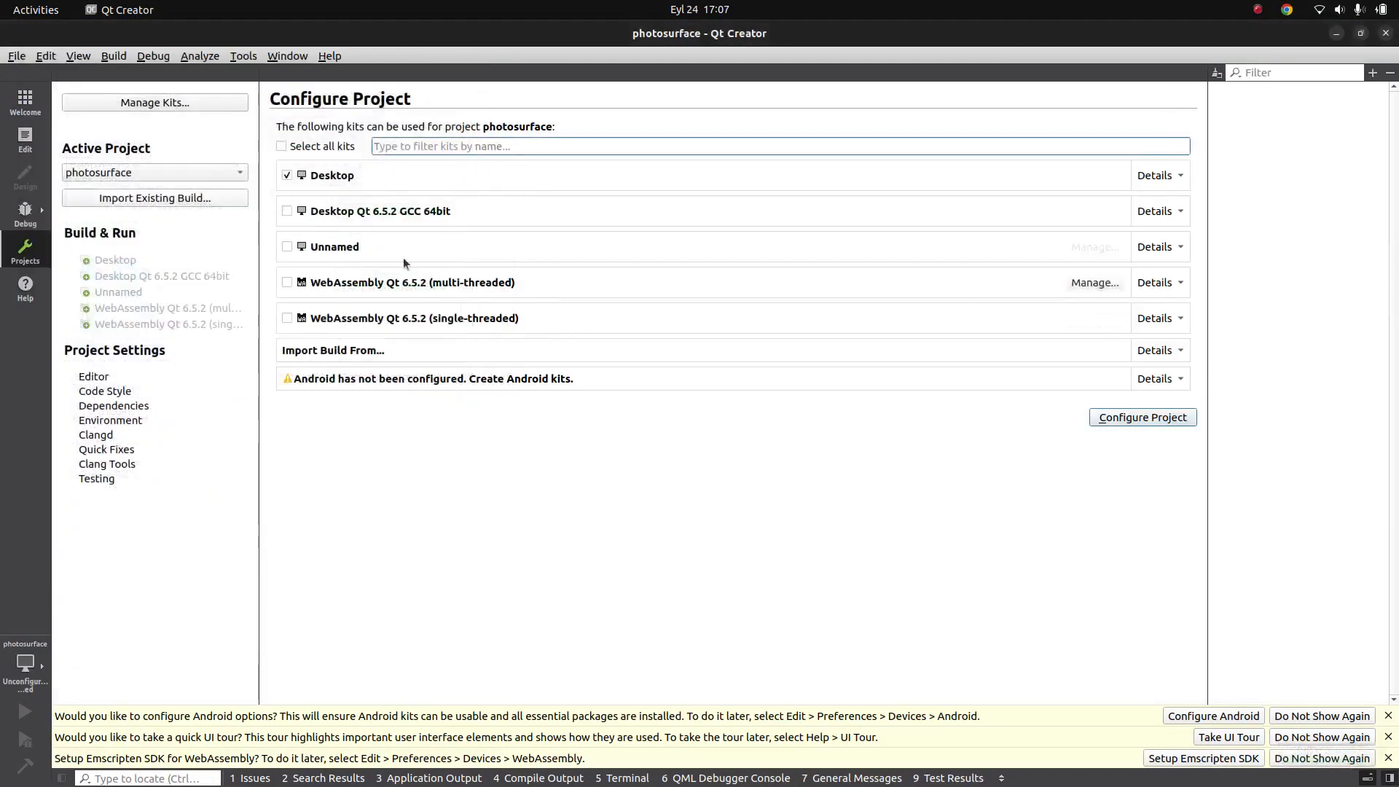
pyautogui.click(287, 175)
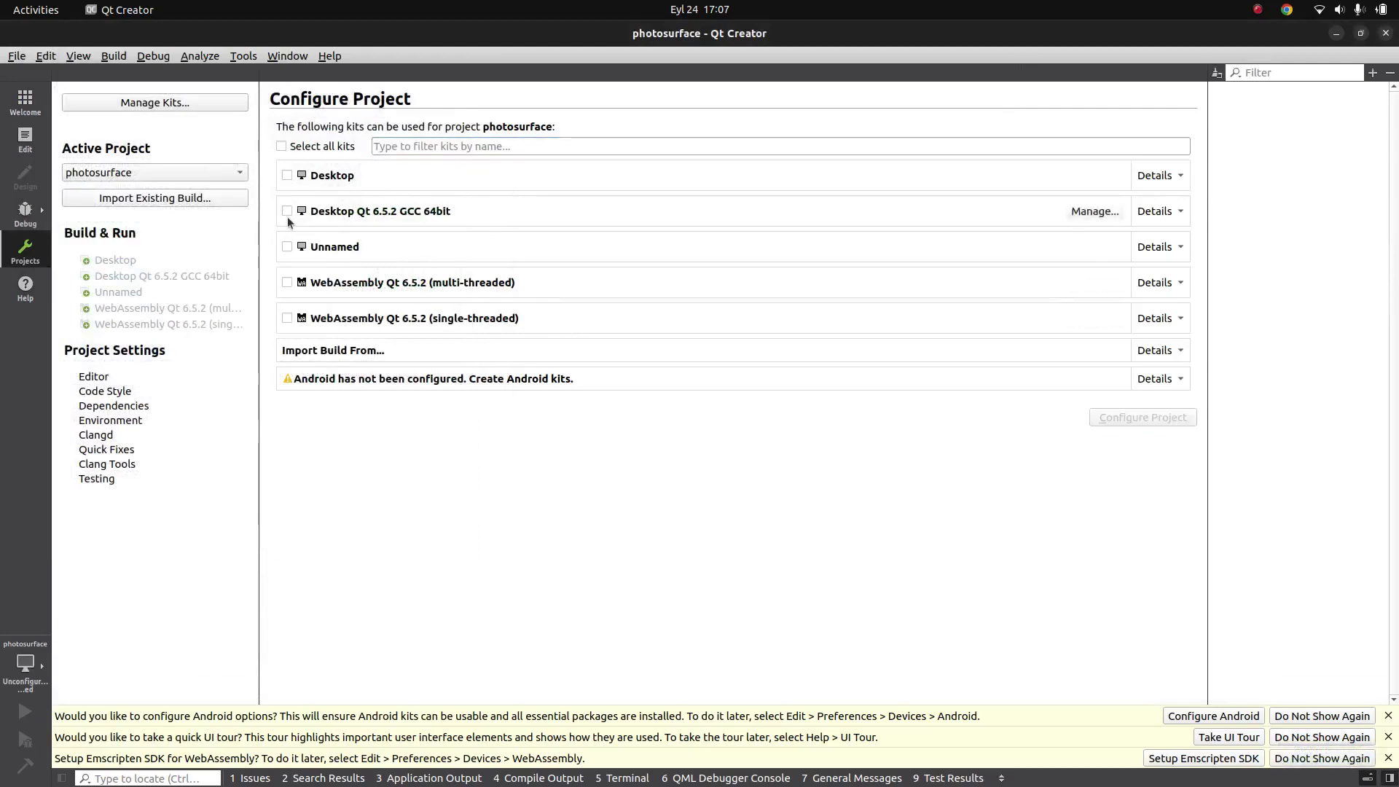
pyautogui.moveTo(411, 220)
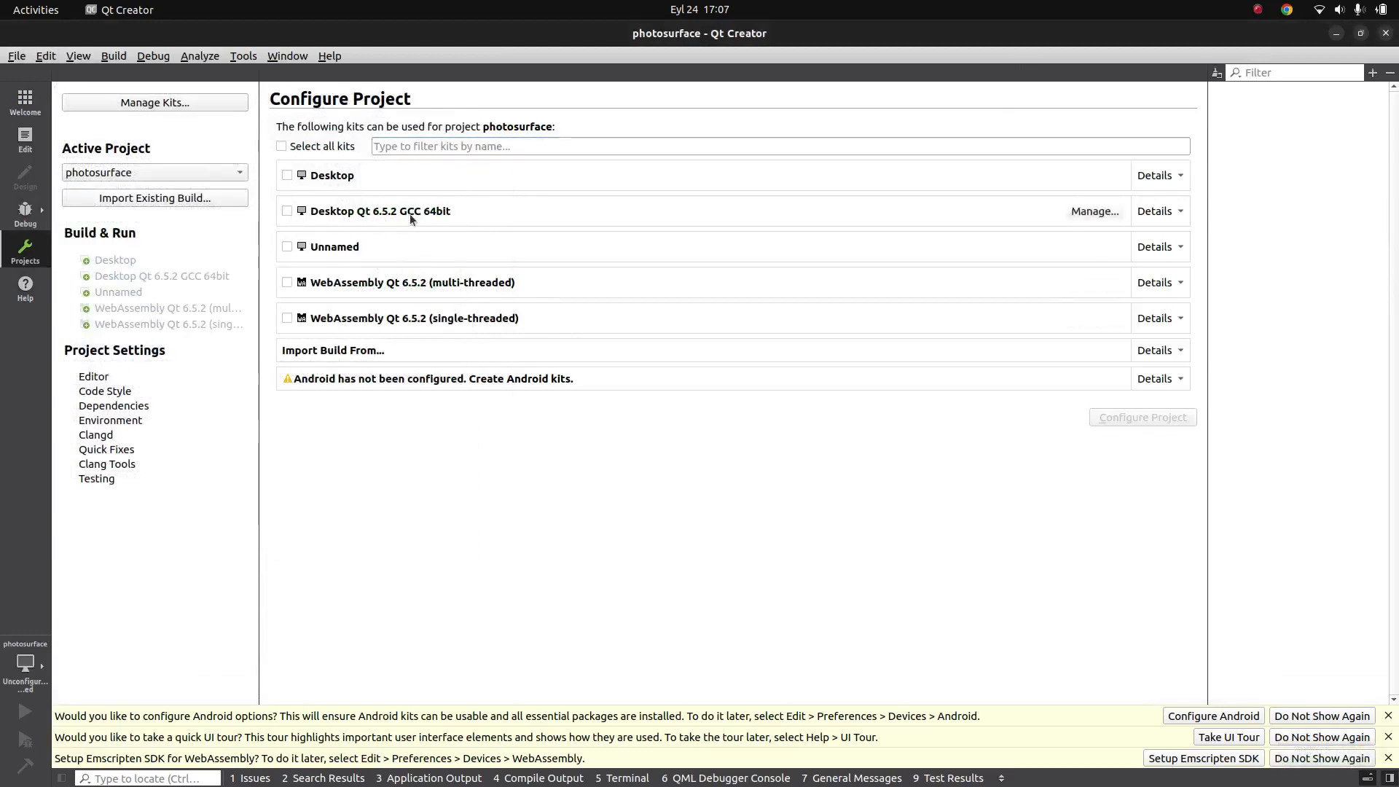
pyautogui.click(287, 210)
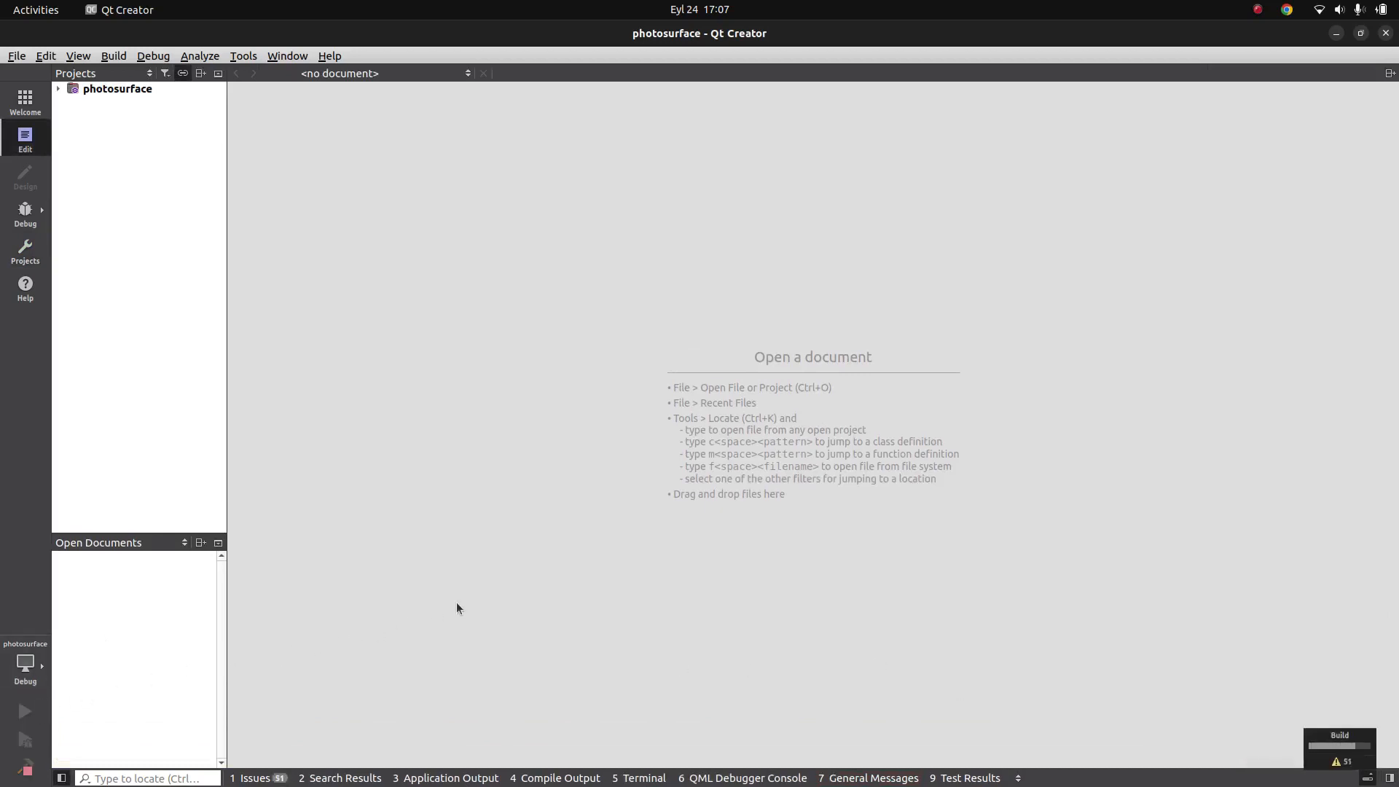
# Run Photosurface, skip its intro, centre the window and close the app
pyautogui.click(25, 712)
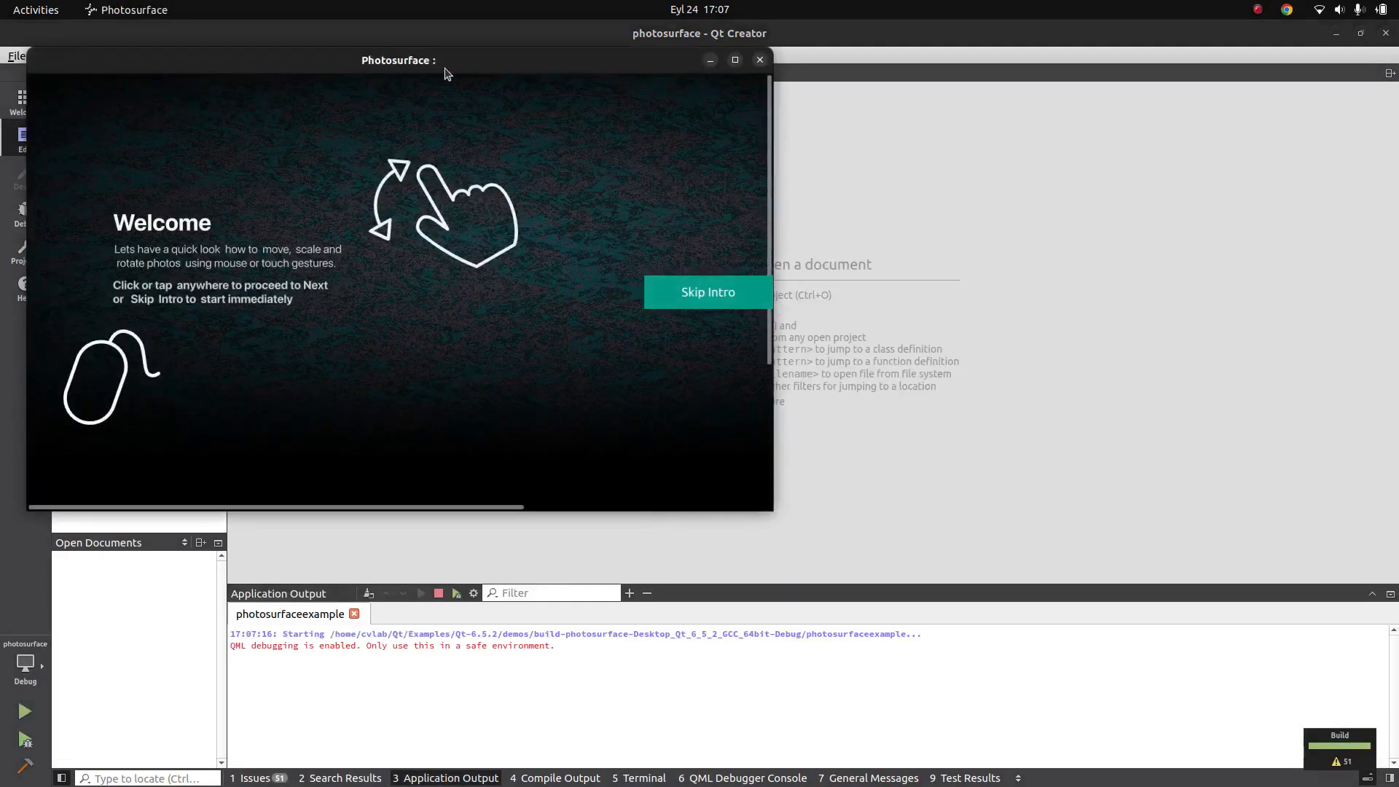
pyautogui.click(707, 291)
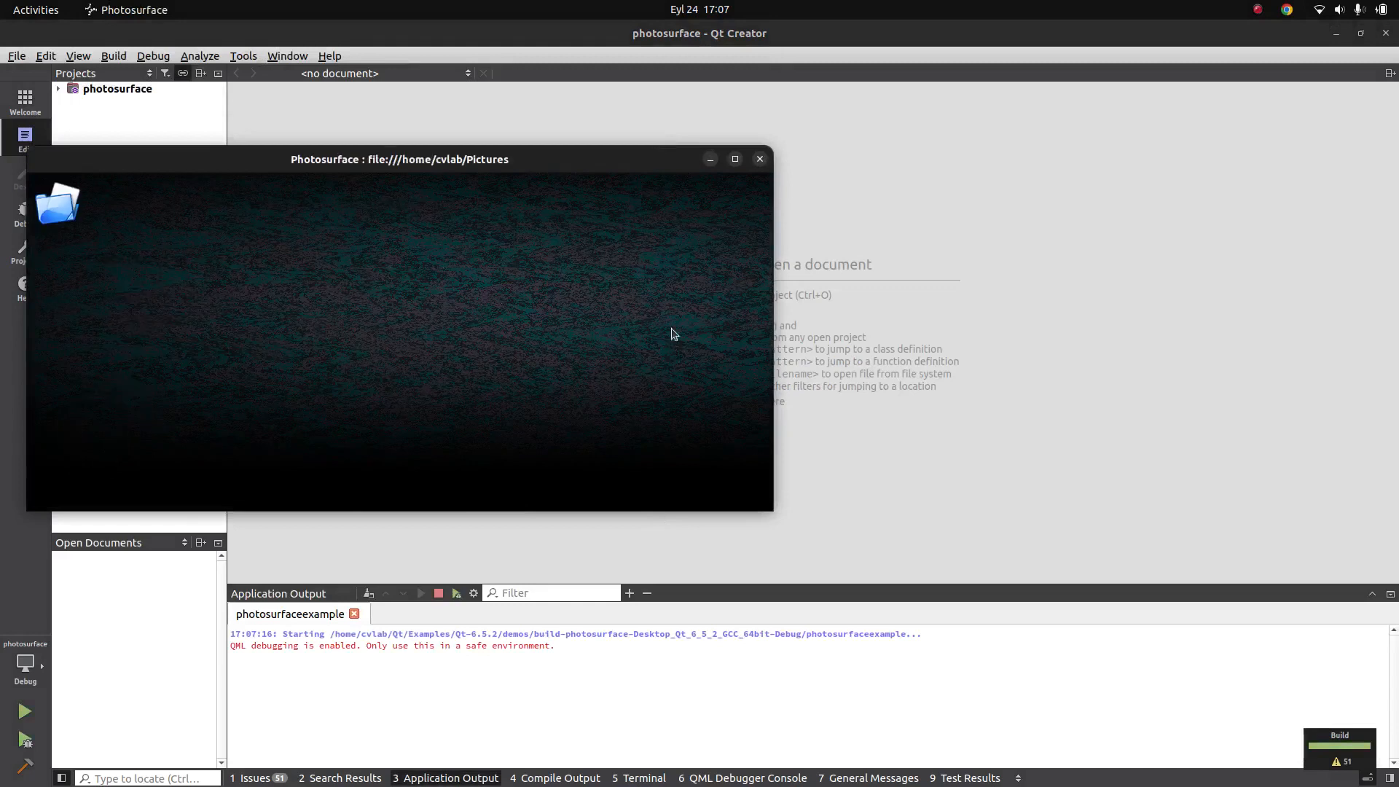
pyautogui.moveTo(399, 158); pyautogui.dragTo(662, 151)
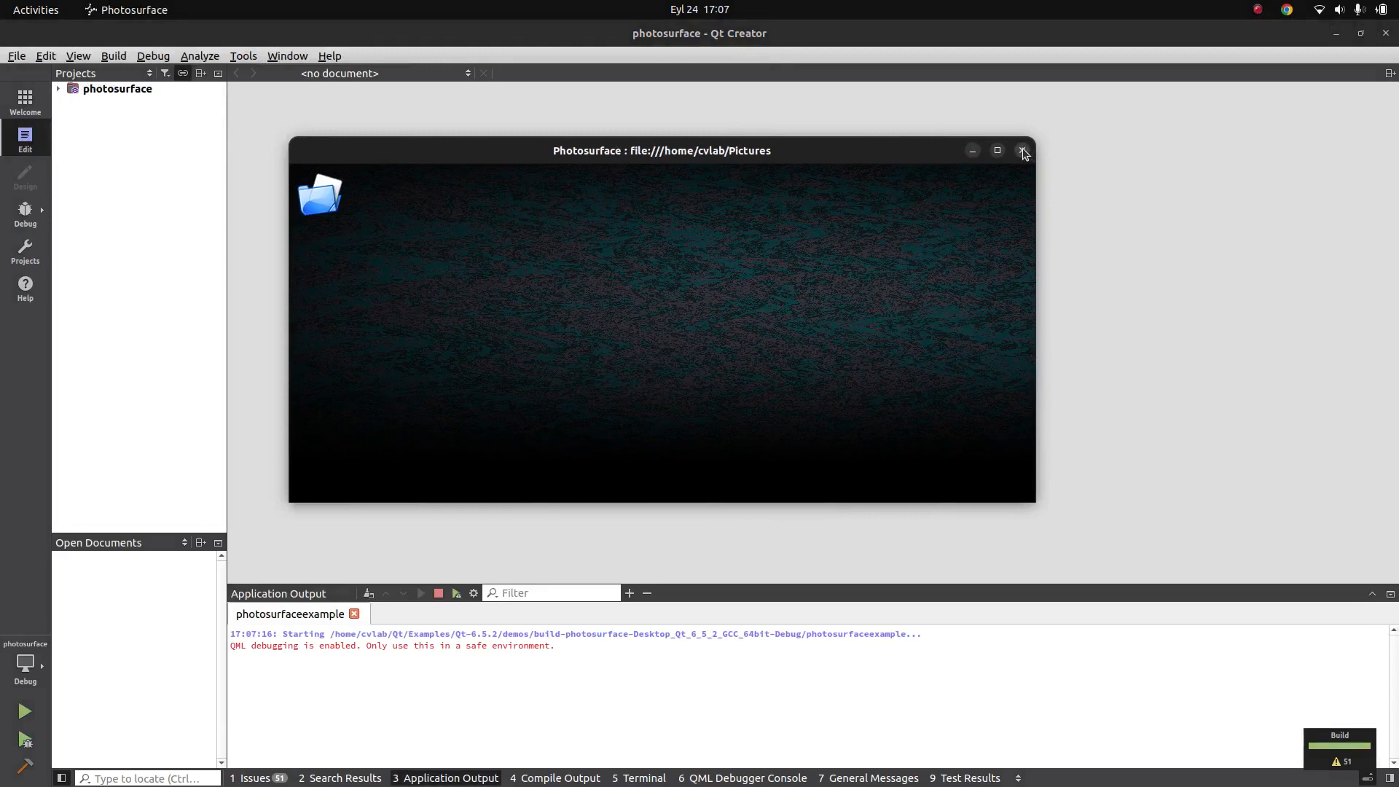
pyautogui.click(1023, 150)
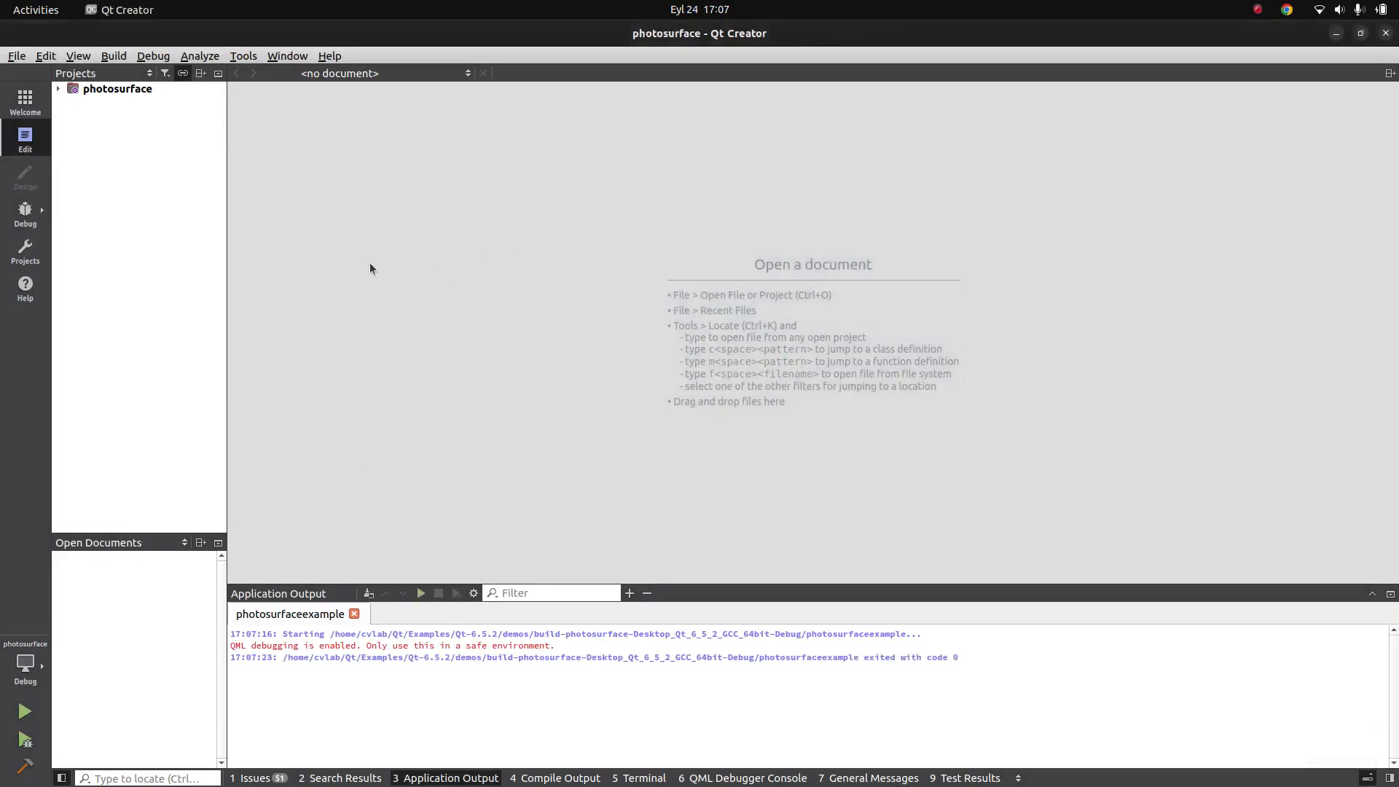
pyautogui.moveTo(220, 220)
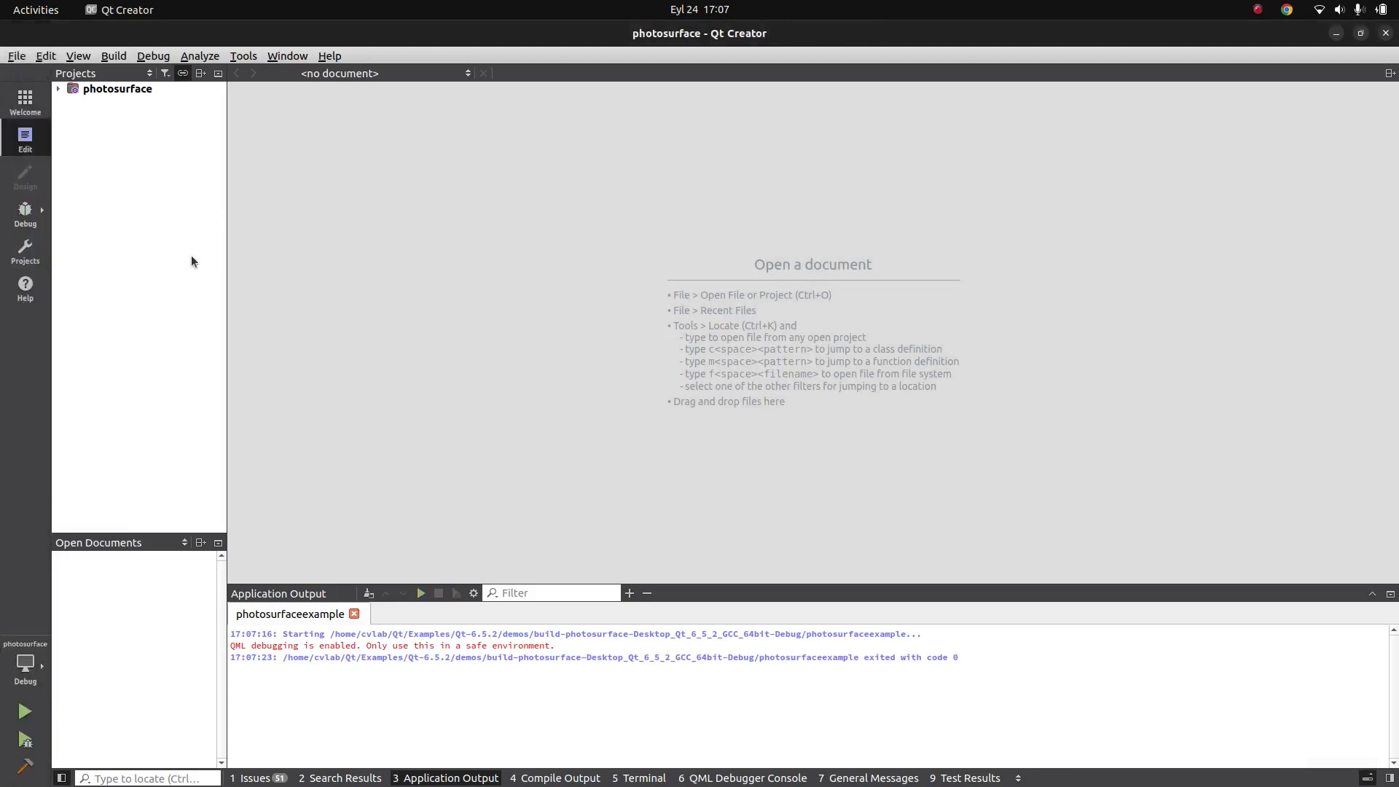
pyautogui.moveTo(303, 273)
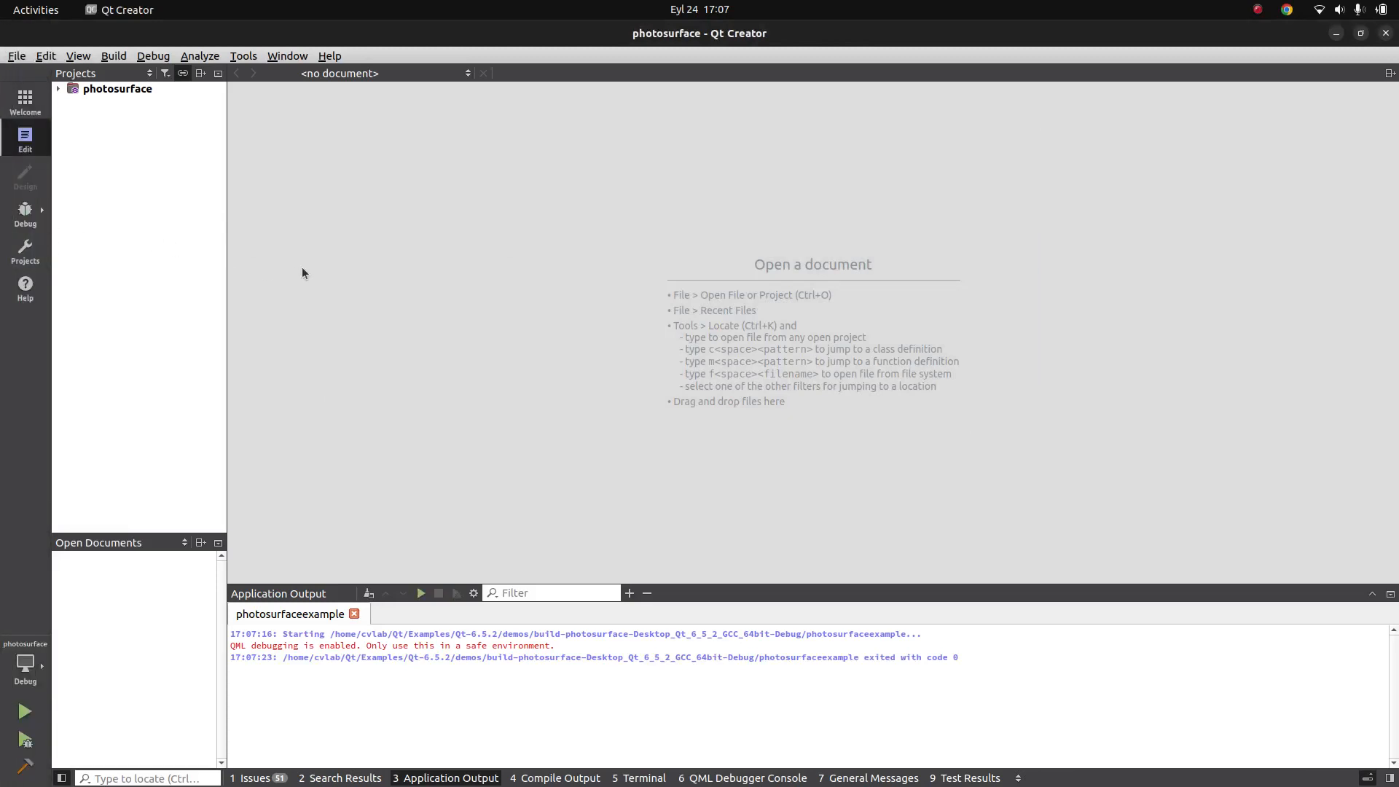
pyautogui.moveTo(400, 305)
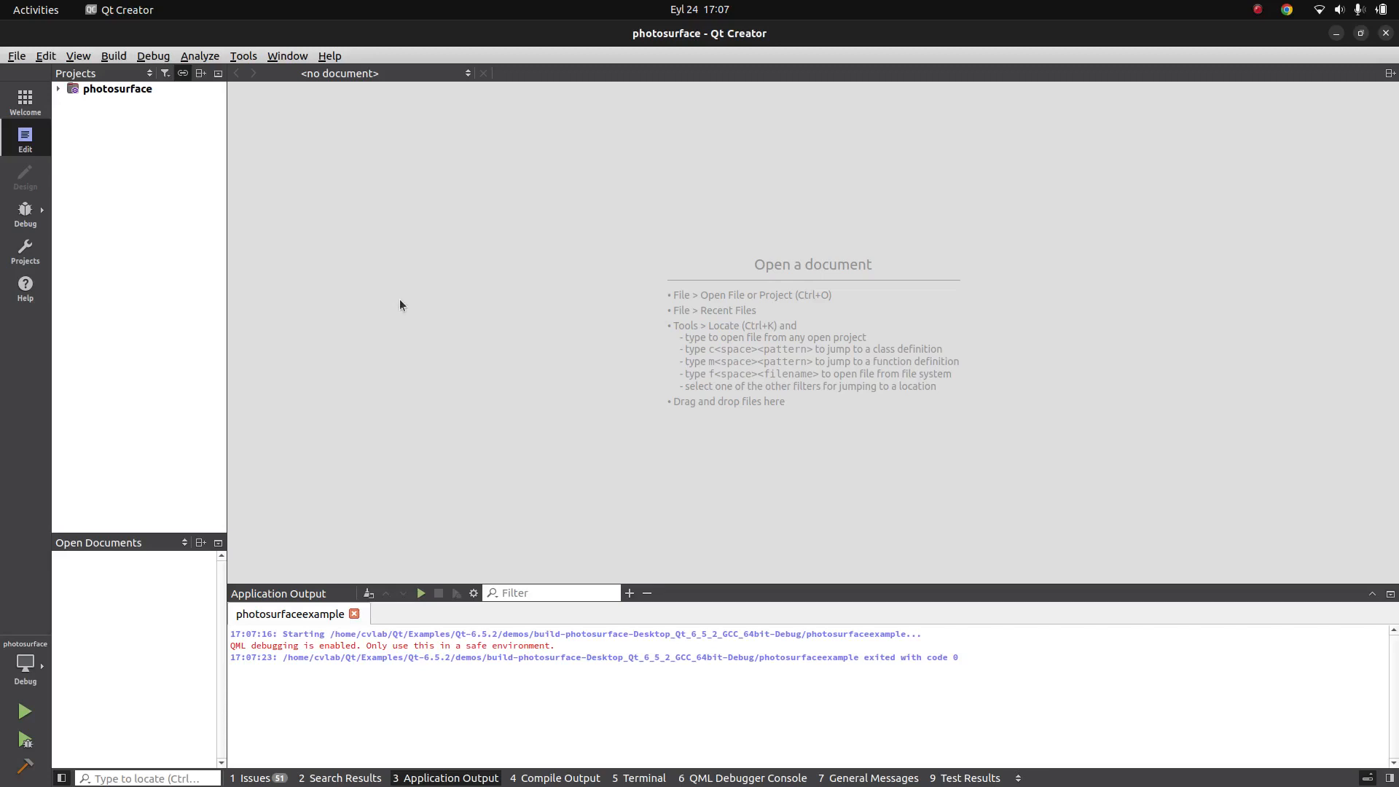
pyautogui.moveTo(430, 236)
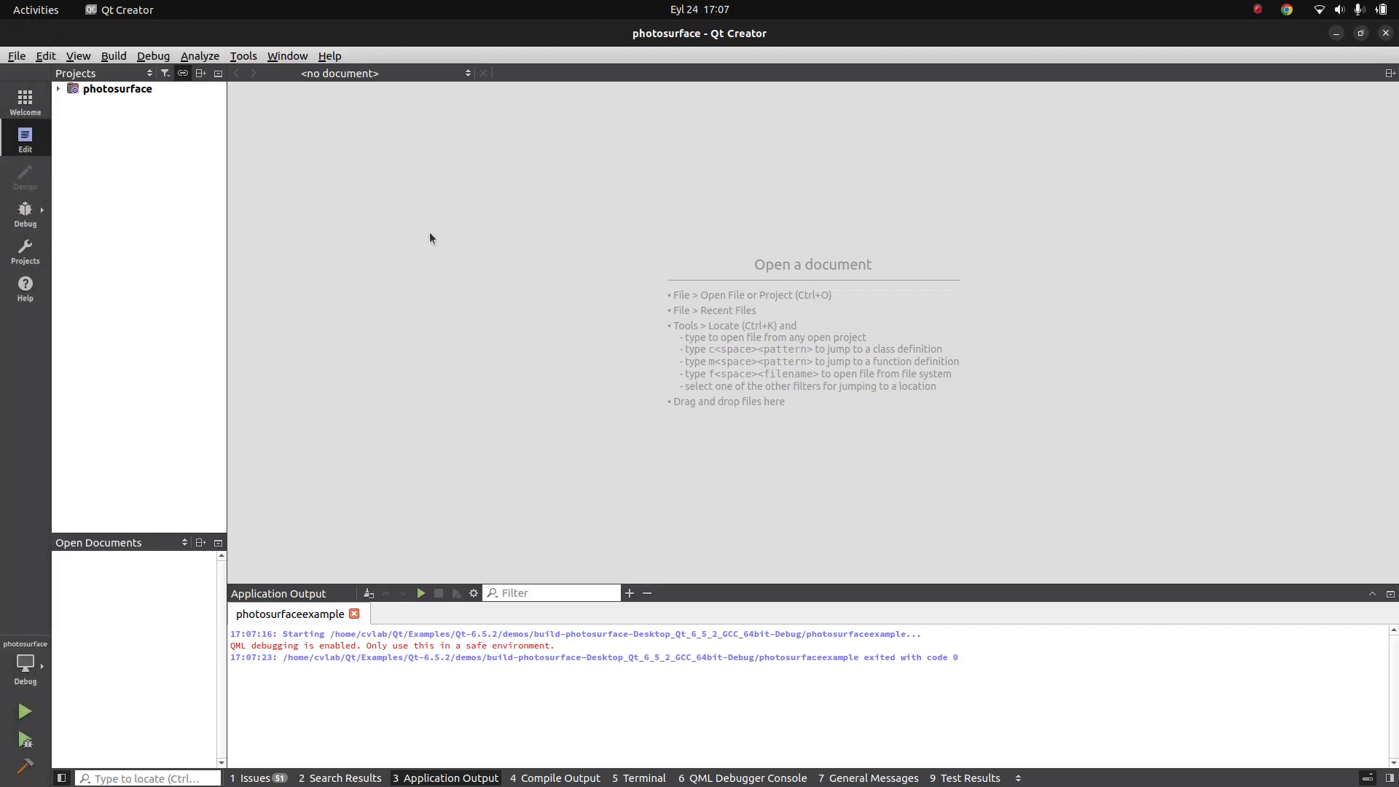
pyautogui.moveTo(413, 254)
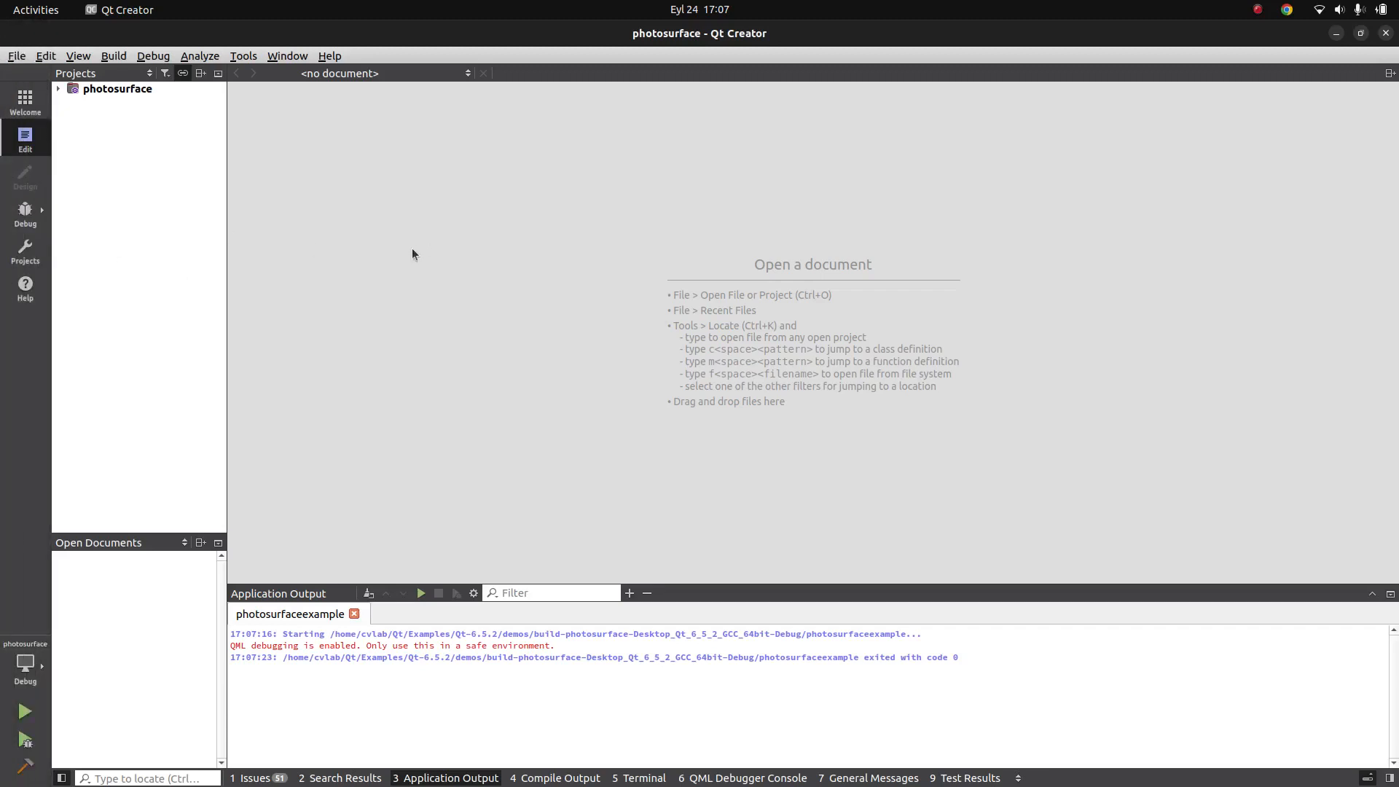
pyautogui.moveTo(577, 185)
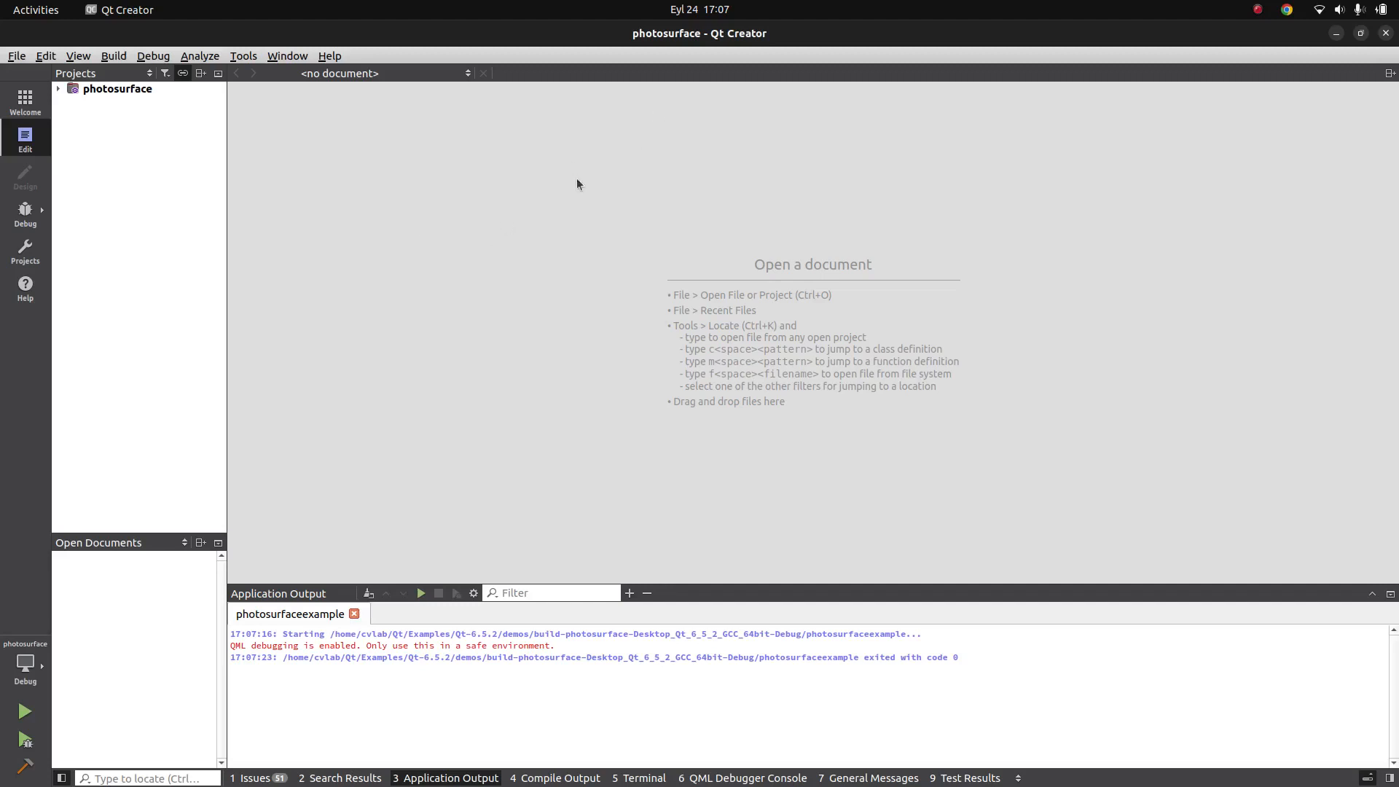
pyautogui.moveTo(407, 240)
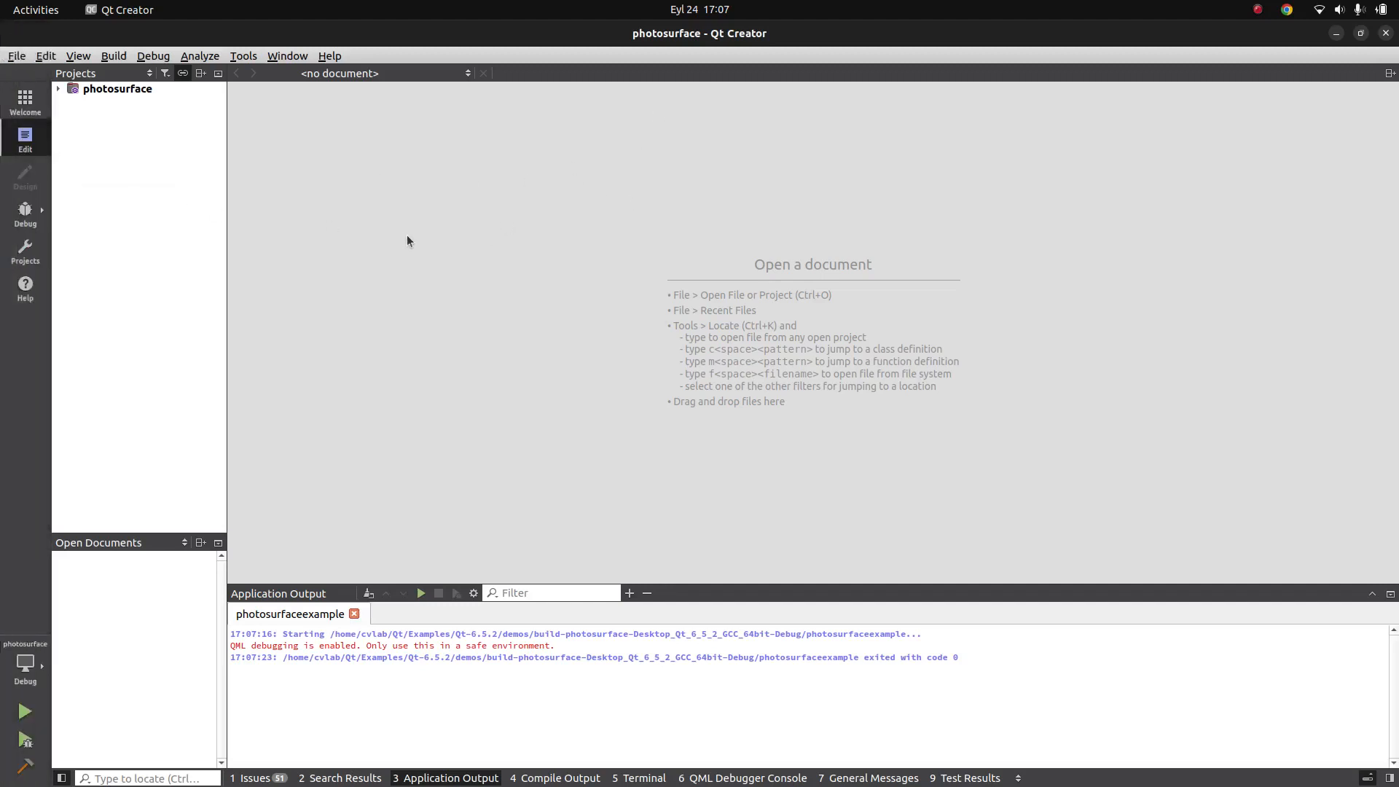
pyautogui.moveTo(434, 241)
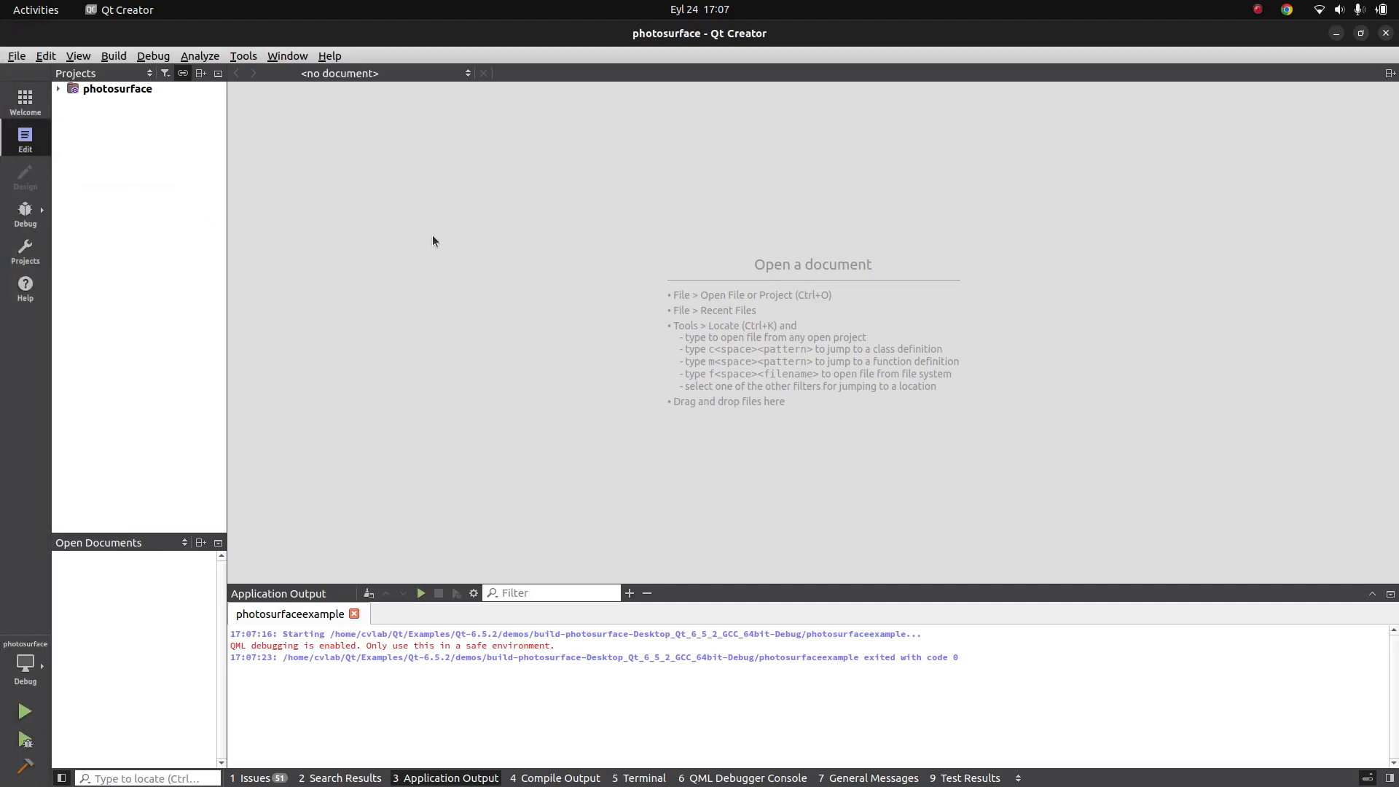